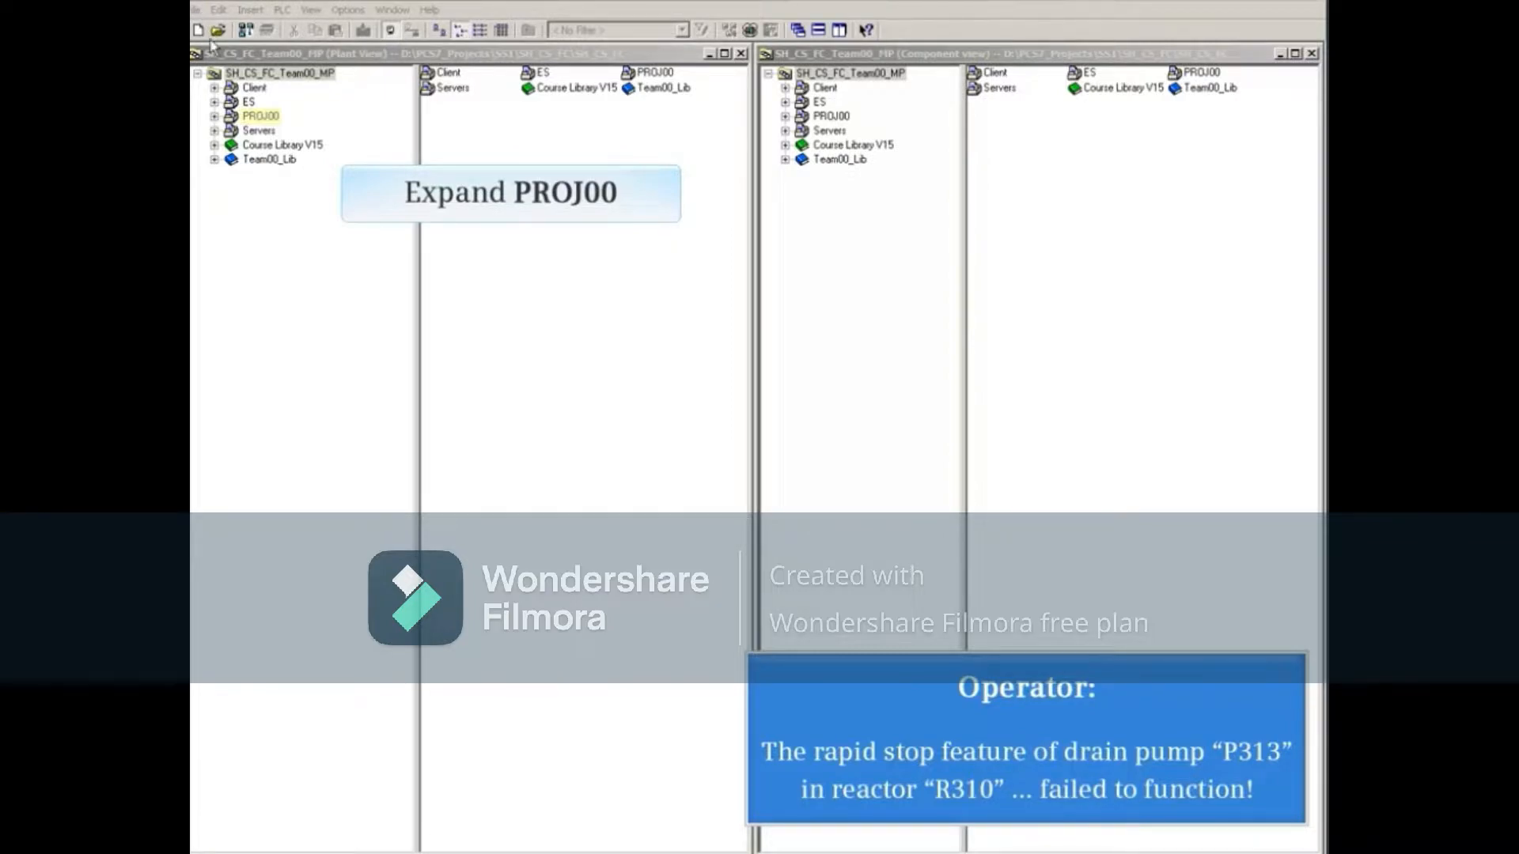
- Expand PROJ00 > JOHNSSON > REACTORS > R310 and show the DRAIN folder's LIA314, P313, V312
{"action": "left_click", "coordinate": [215, 116]}
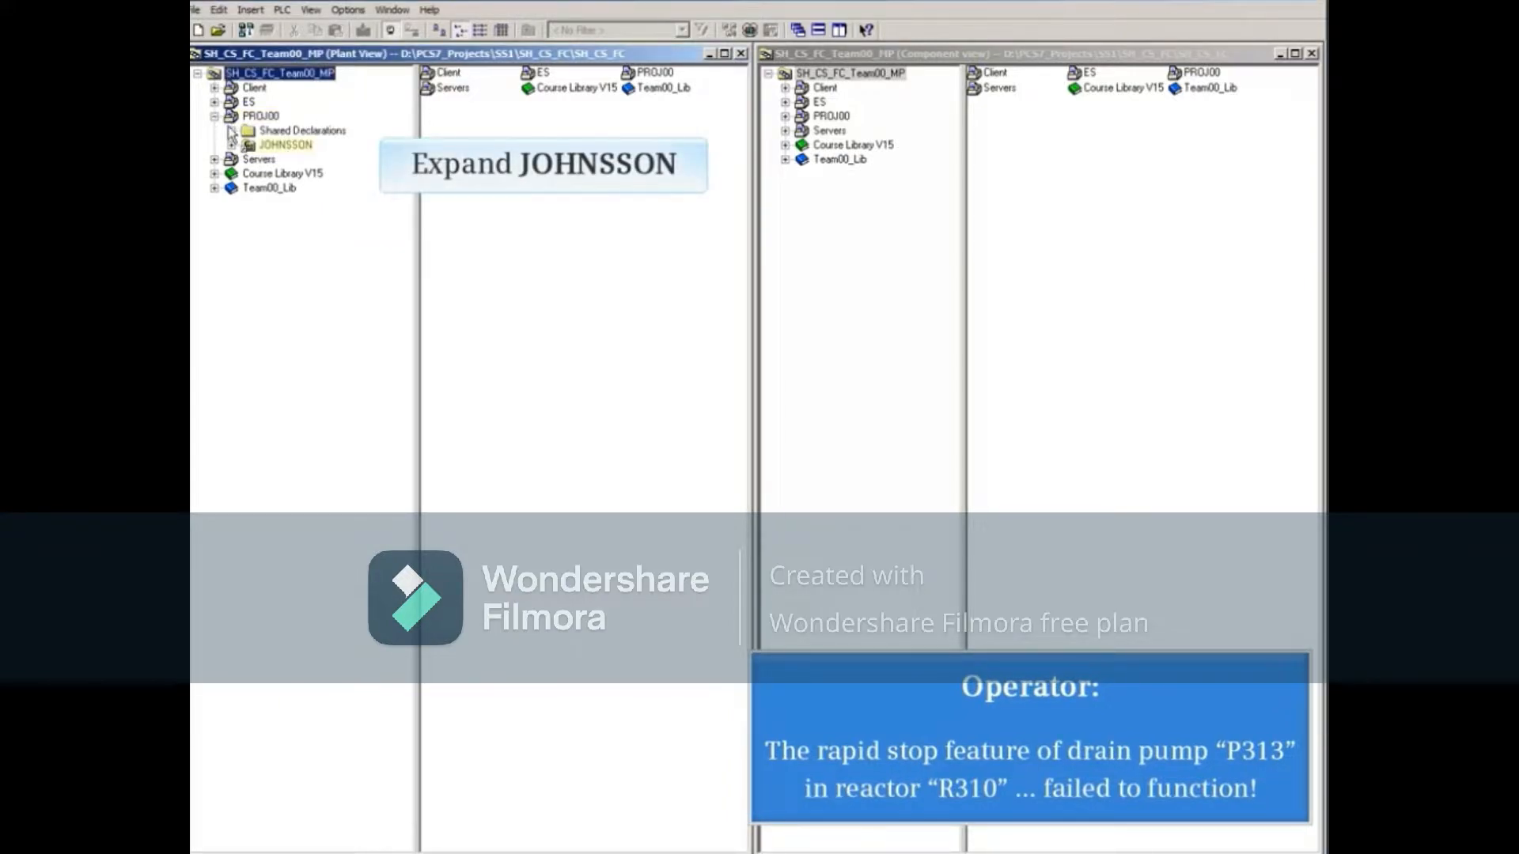
{"action": "left_click", "coordinate": [231, 144]}
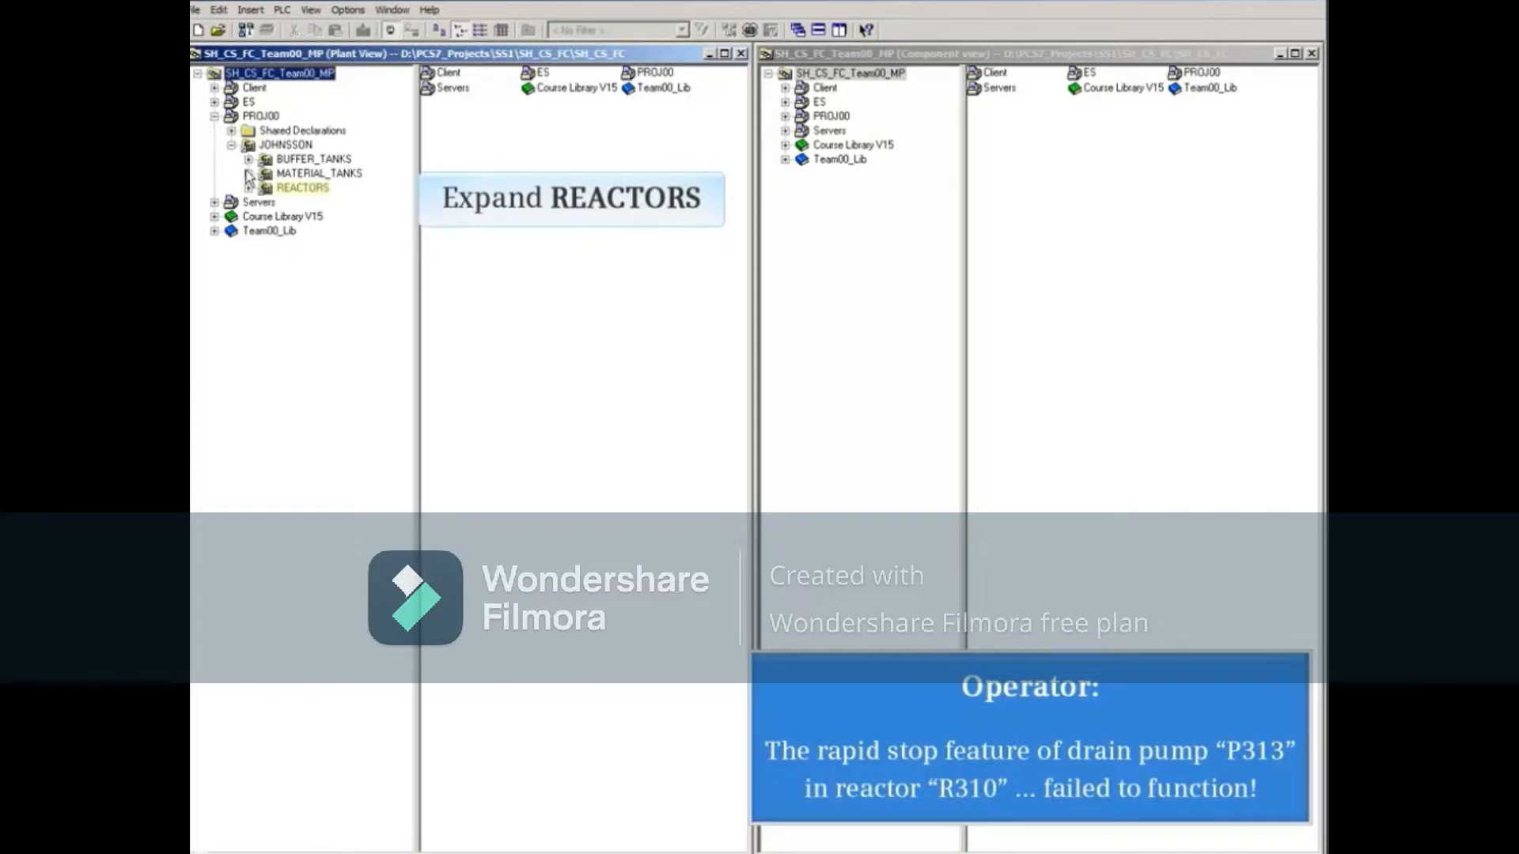
{"action": "left_click", "coordinate": [250, 186]}
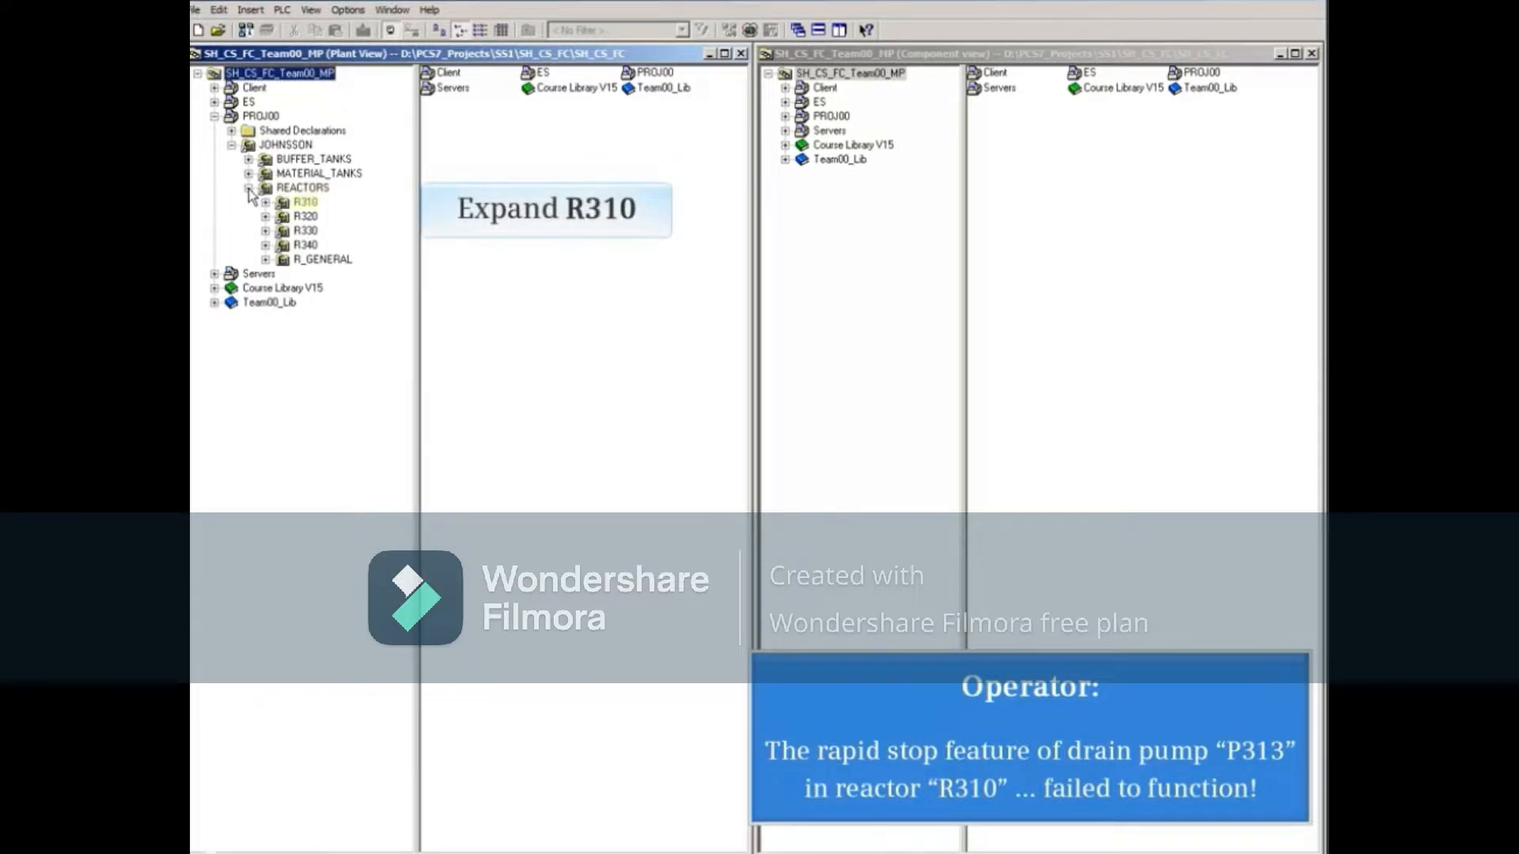
{"action": "left_click", "coordinate": [265, 201]}
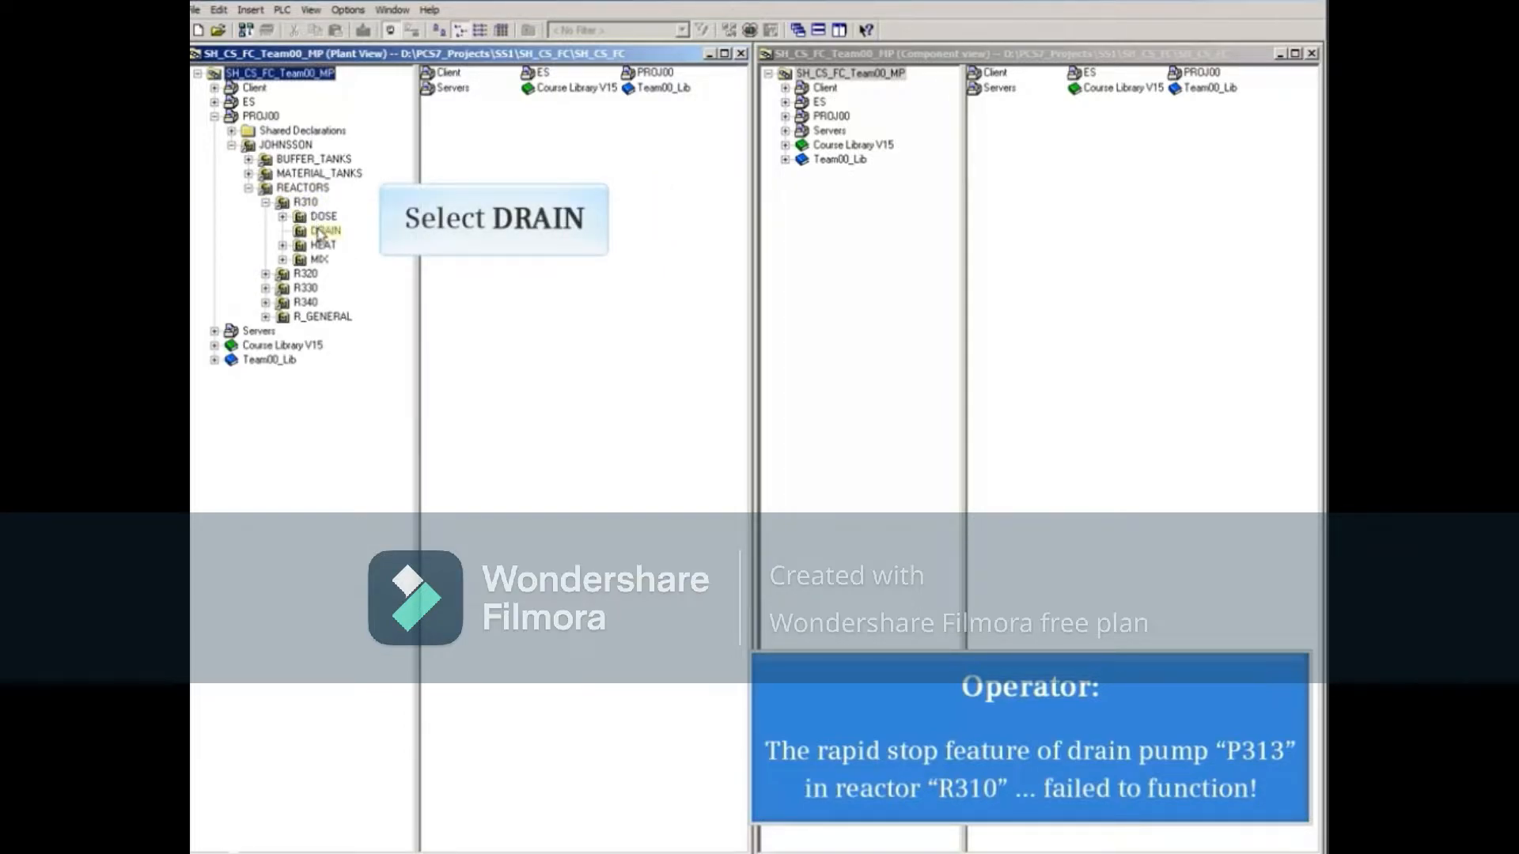
{"action": "left_click", "coordinate": [325, 230]}
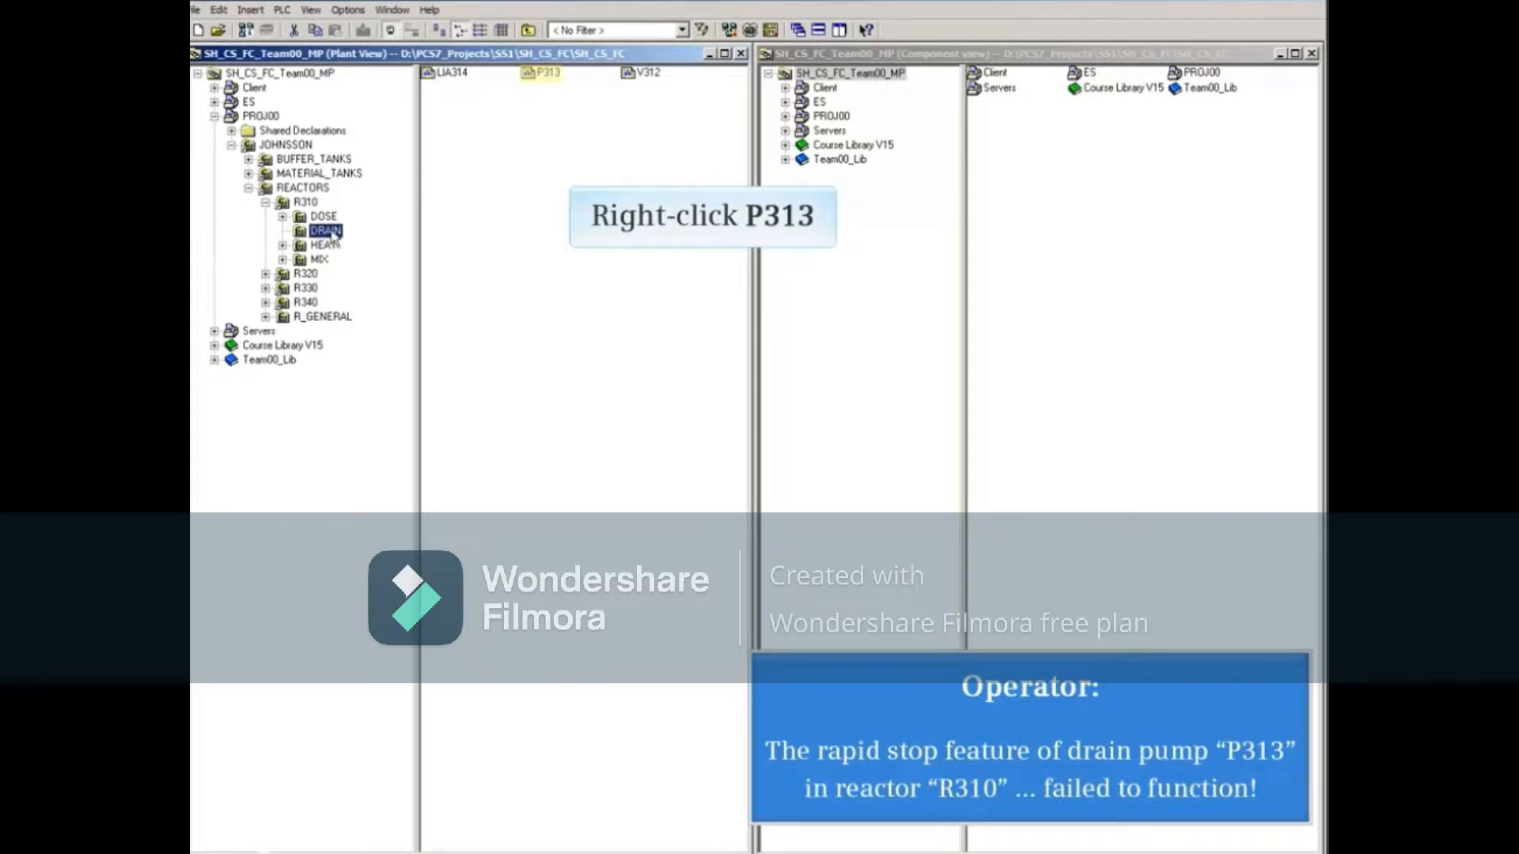
- Open drain pump P313's chart in the CFC editor via Open Object
{"action": "right_click", "coordinate": [546, 72]}
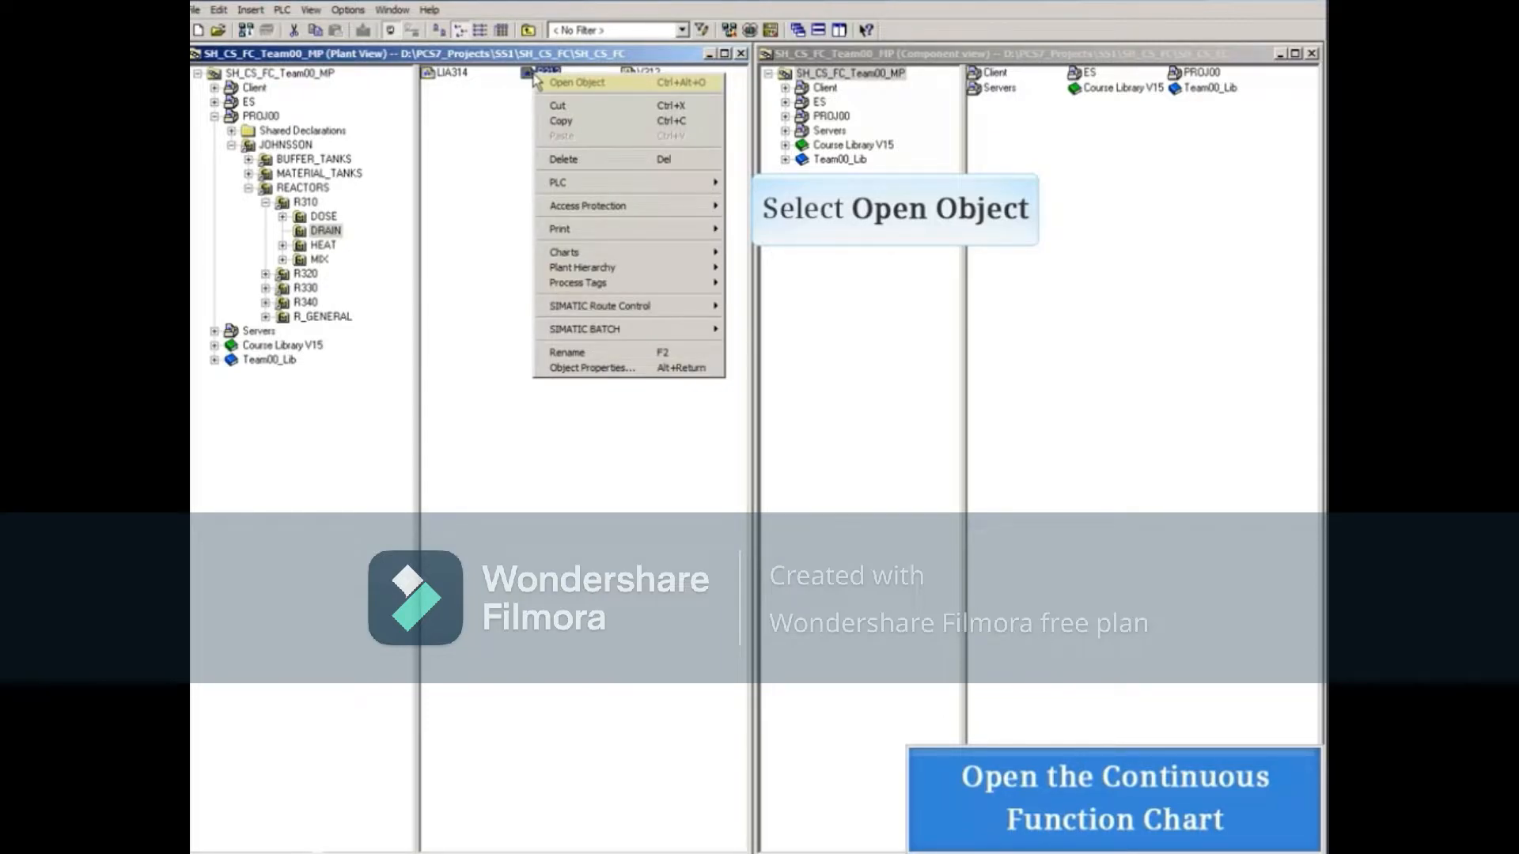
{"action": "mouse_move", "coordinate": [552, 83]}
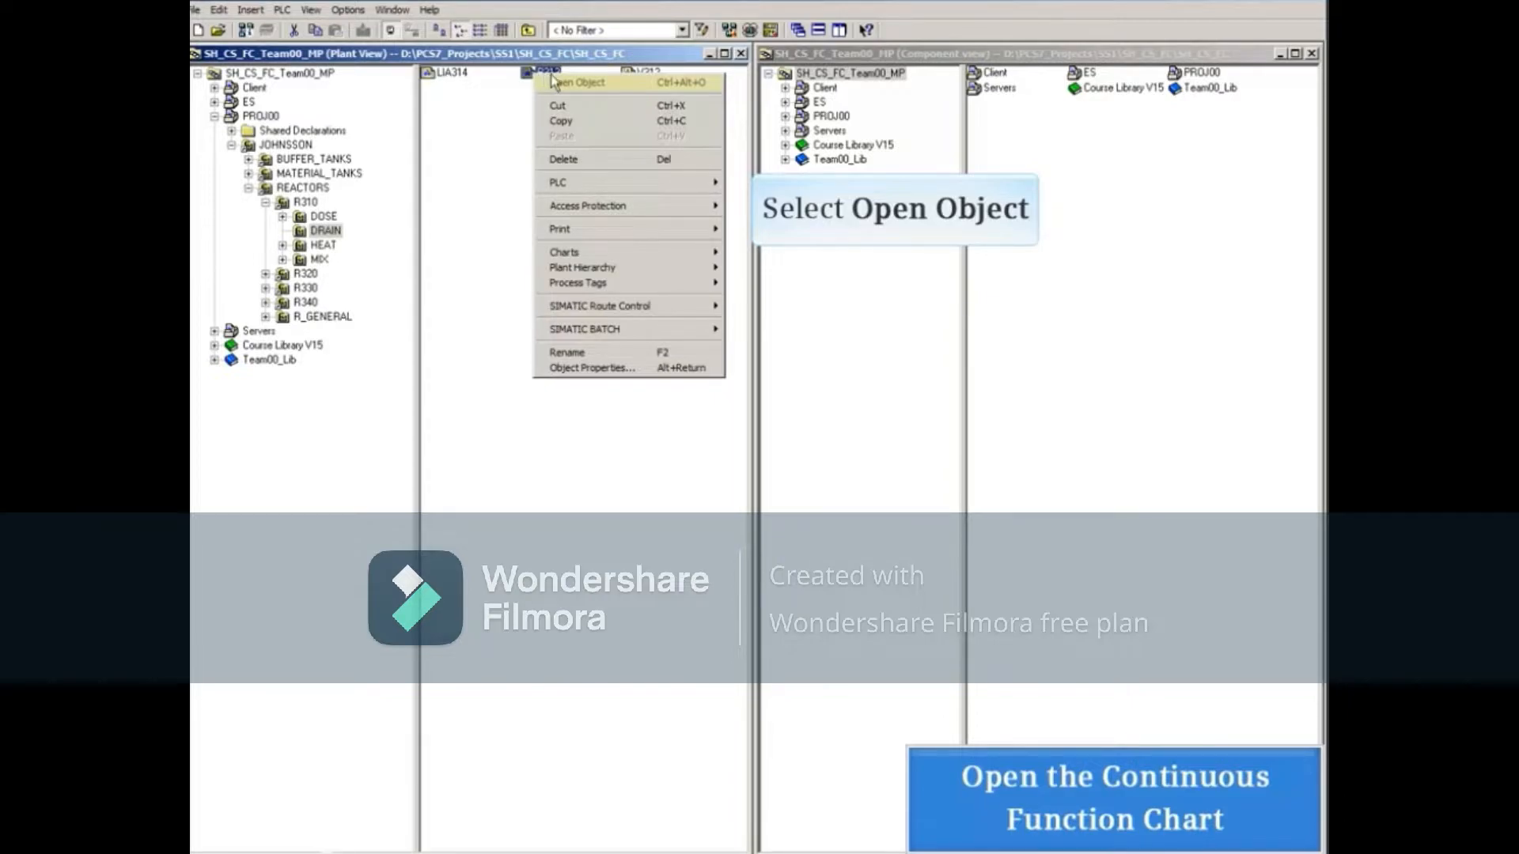
{"action": "left_click", "coordinate": [577, 82]}
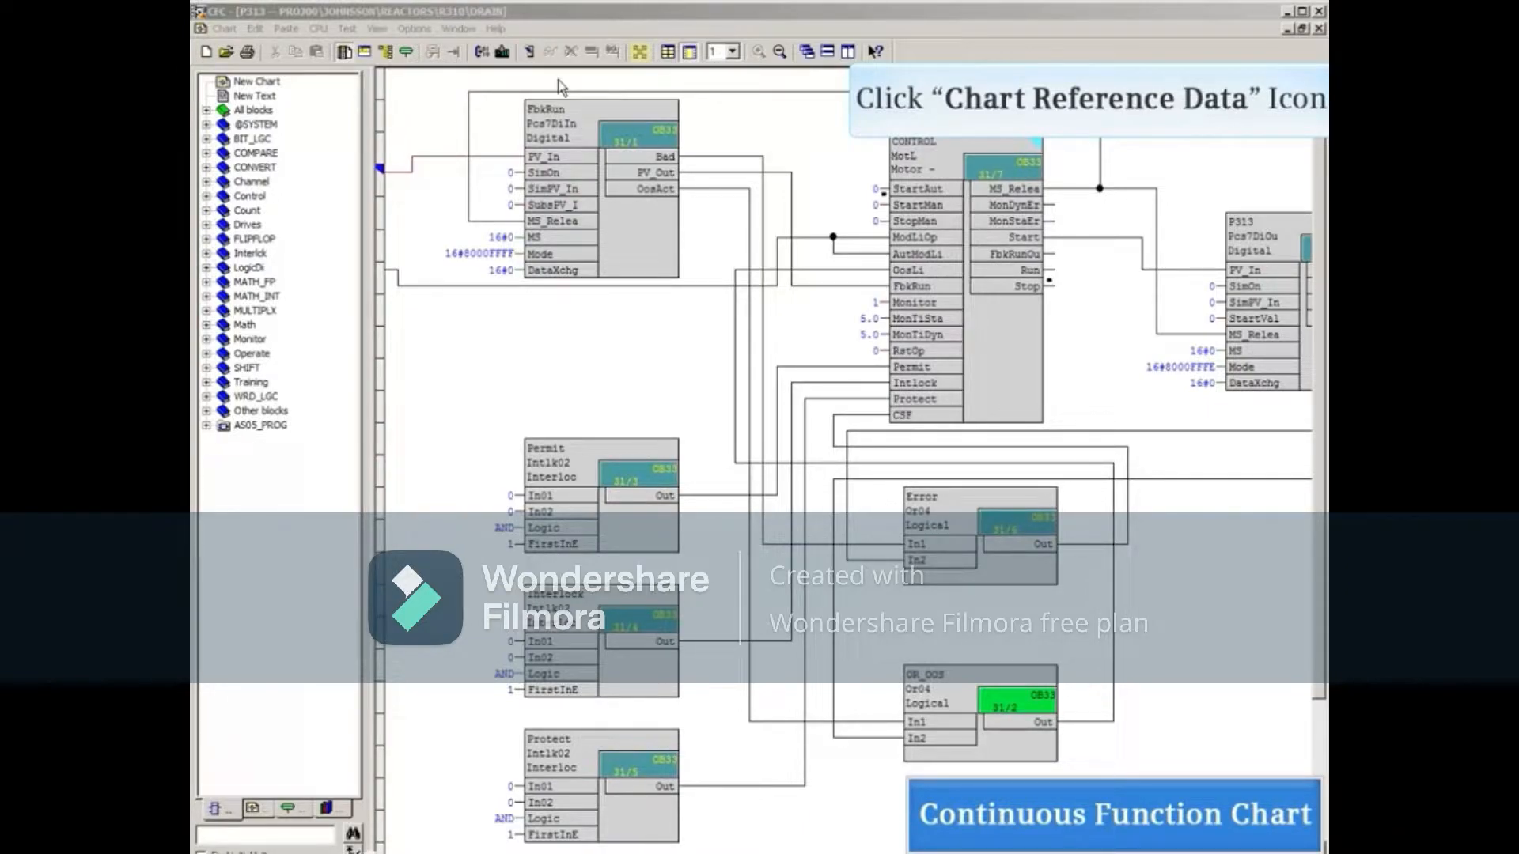
{"action": "mouse_move", "coordinate": [616, 80]}
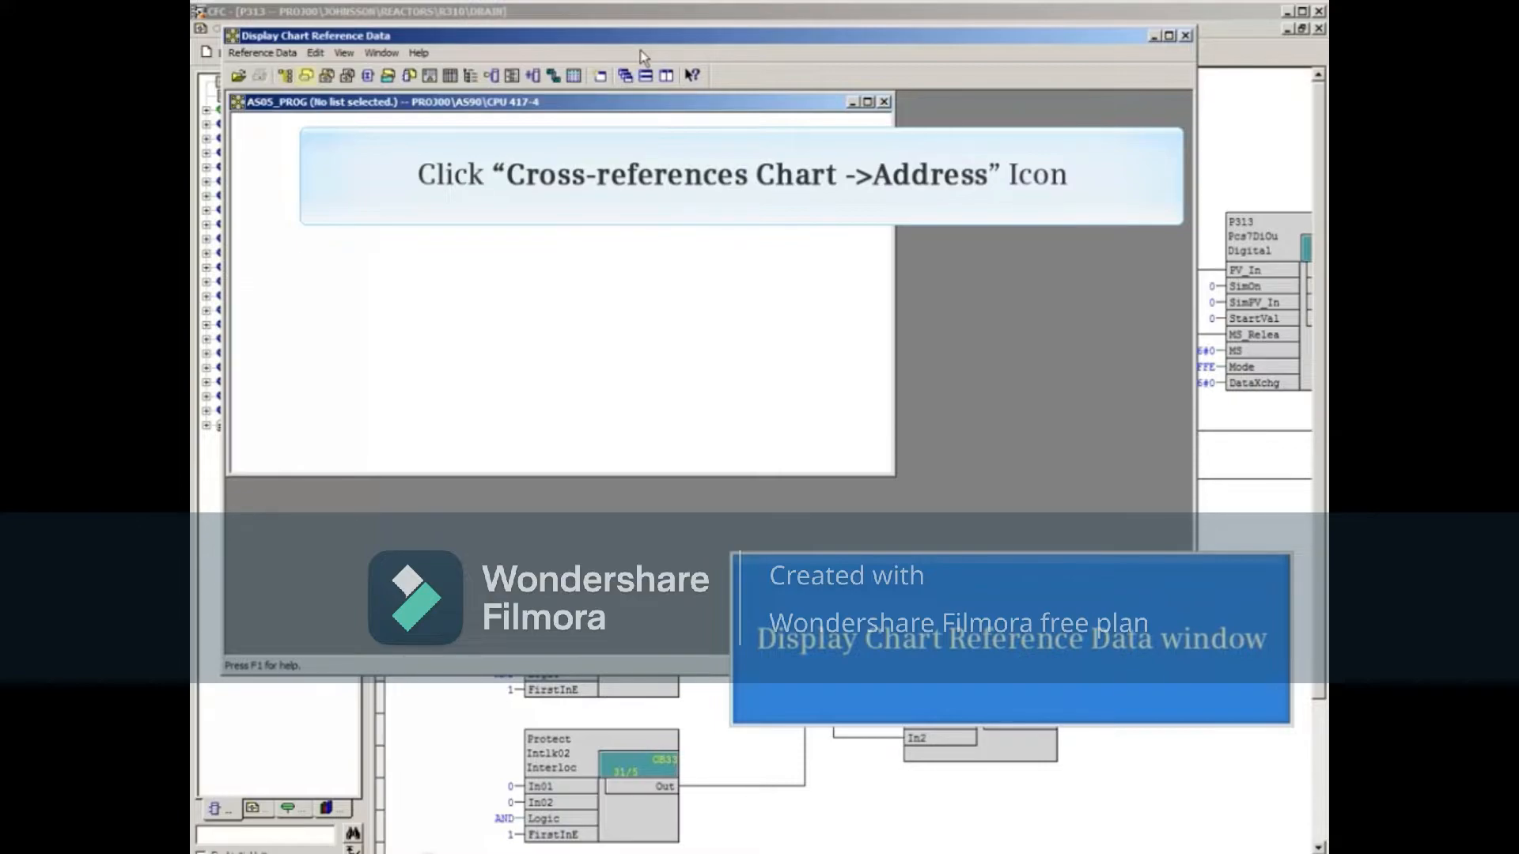
{"action": "mouse_move", "coordinate": [540, 57]}
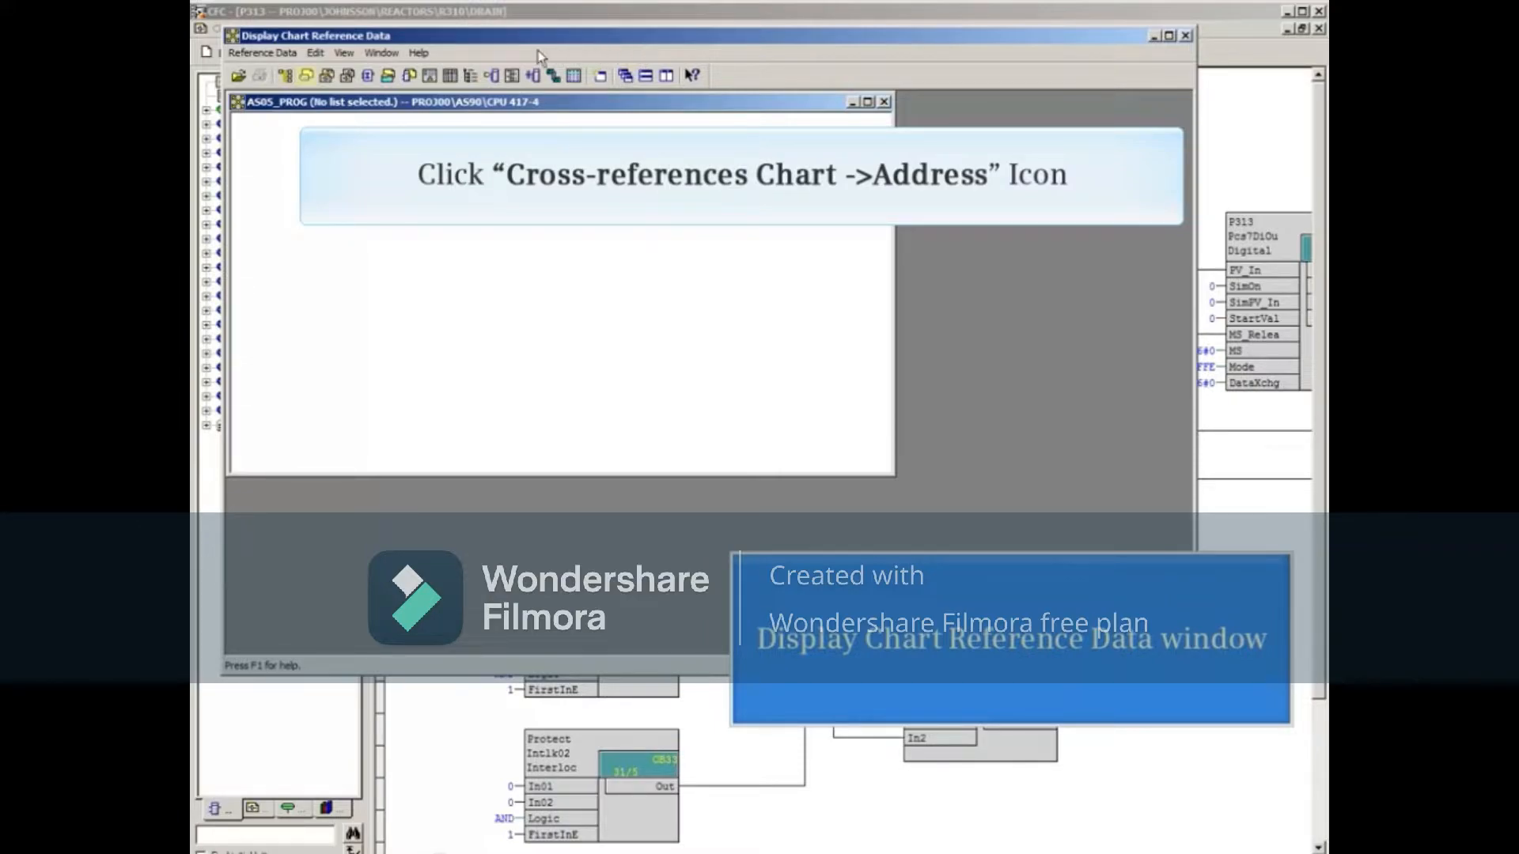
{"action": "mouse_move", "coordinate": [307, 76]}
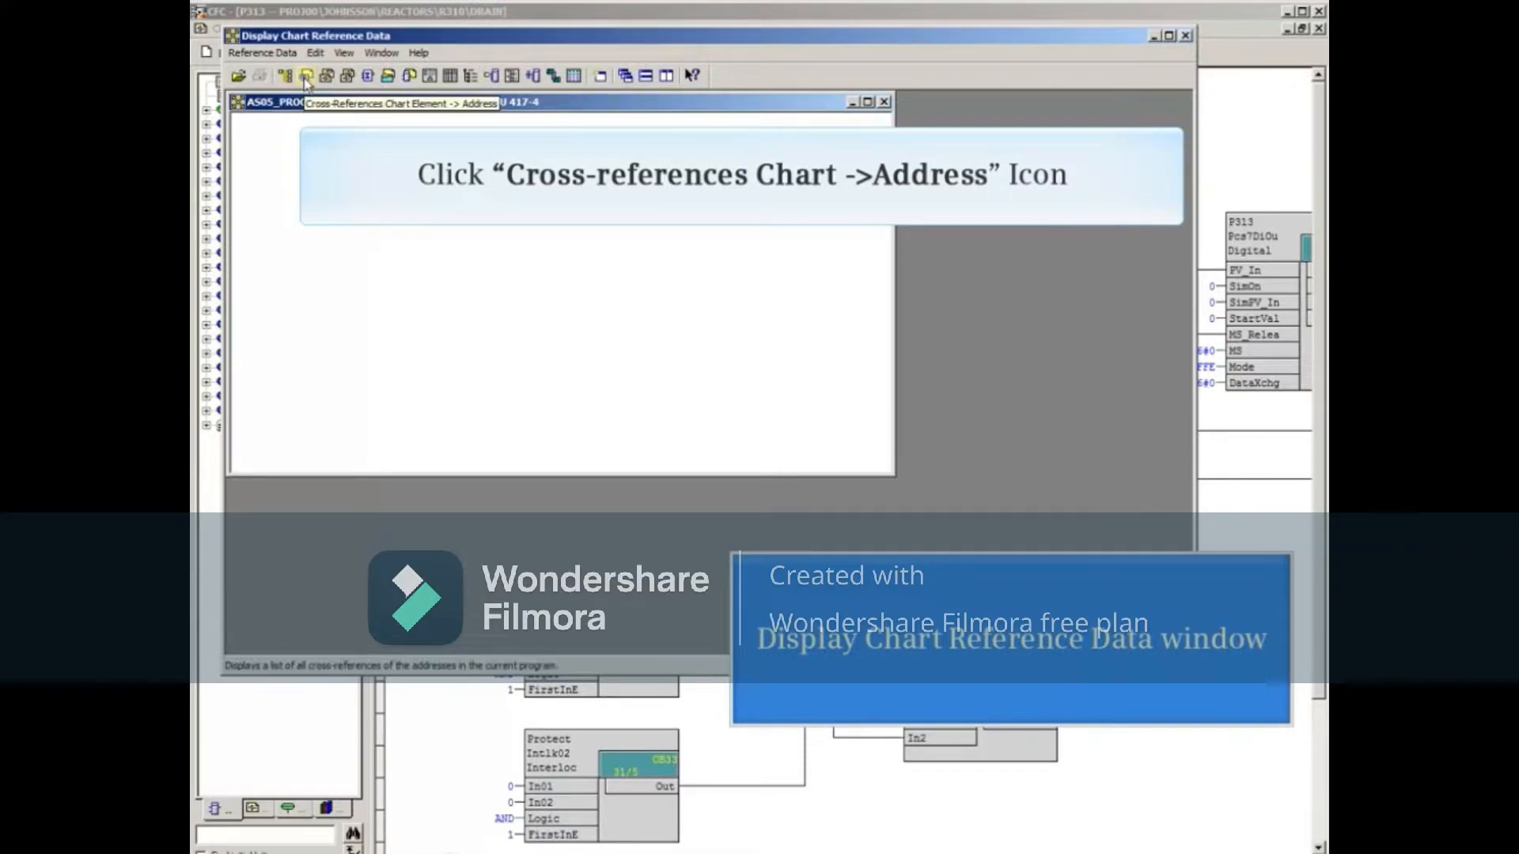
- Show the Chart Element -> Address cross-reference list maximized to reveal comment and type columns
{"action": "left_click", "coordinate": [304, 76]}
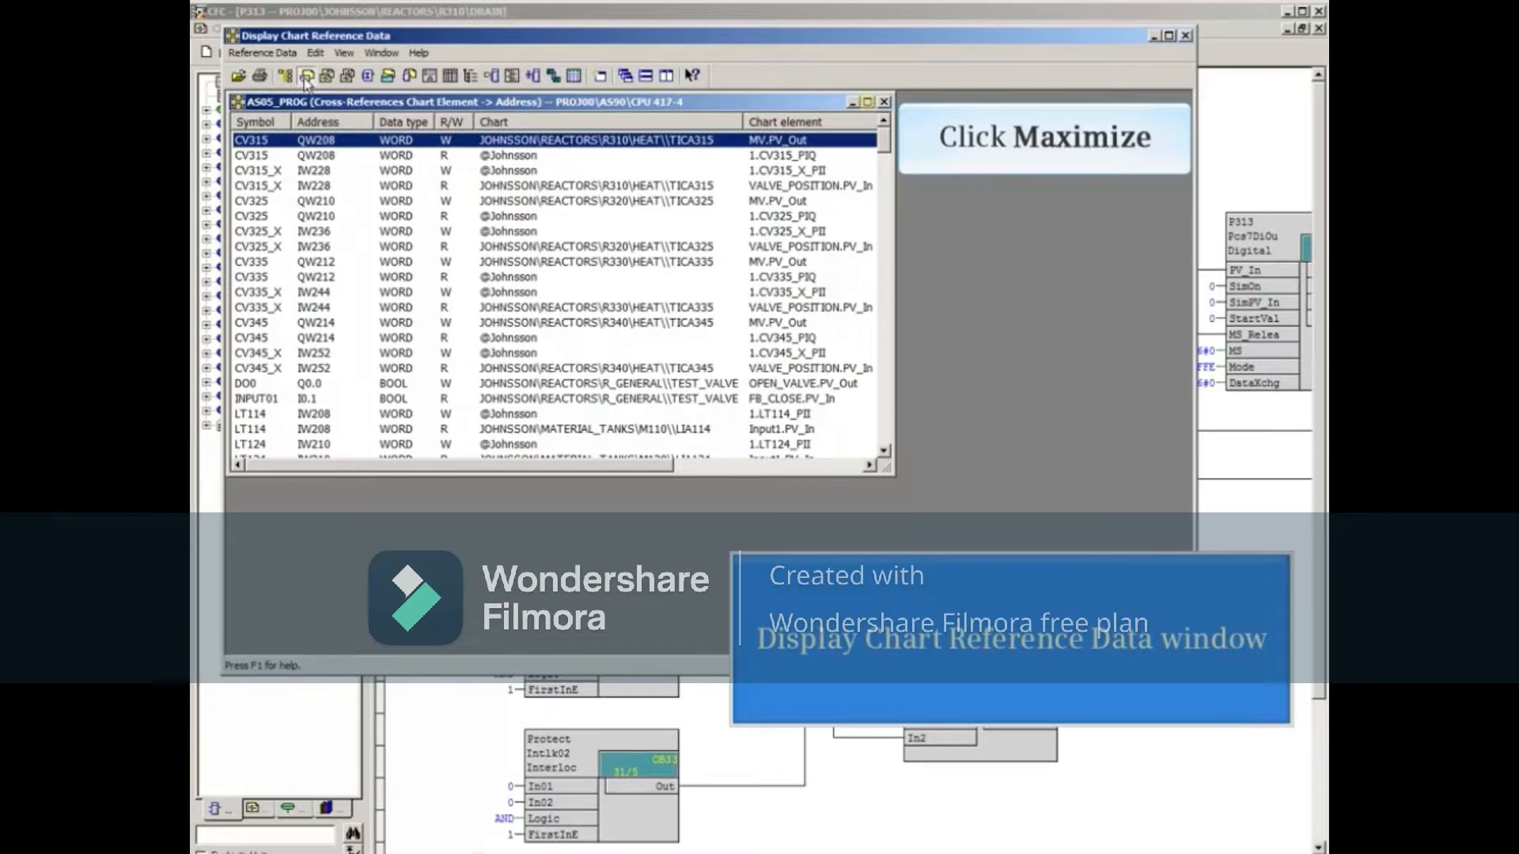
{"action": "mouse_move", "coordinate": [766, 89]}
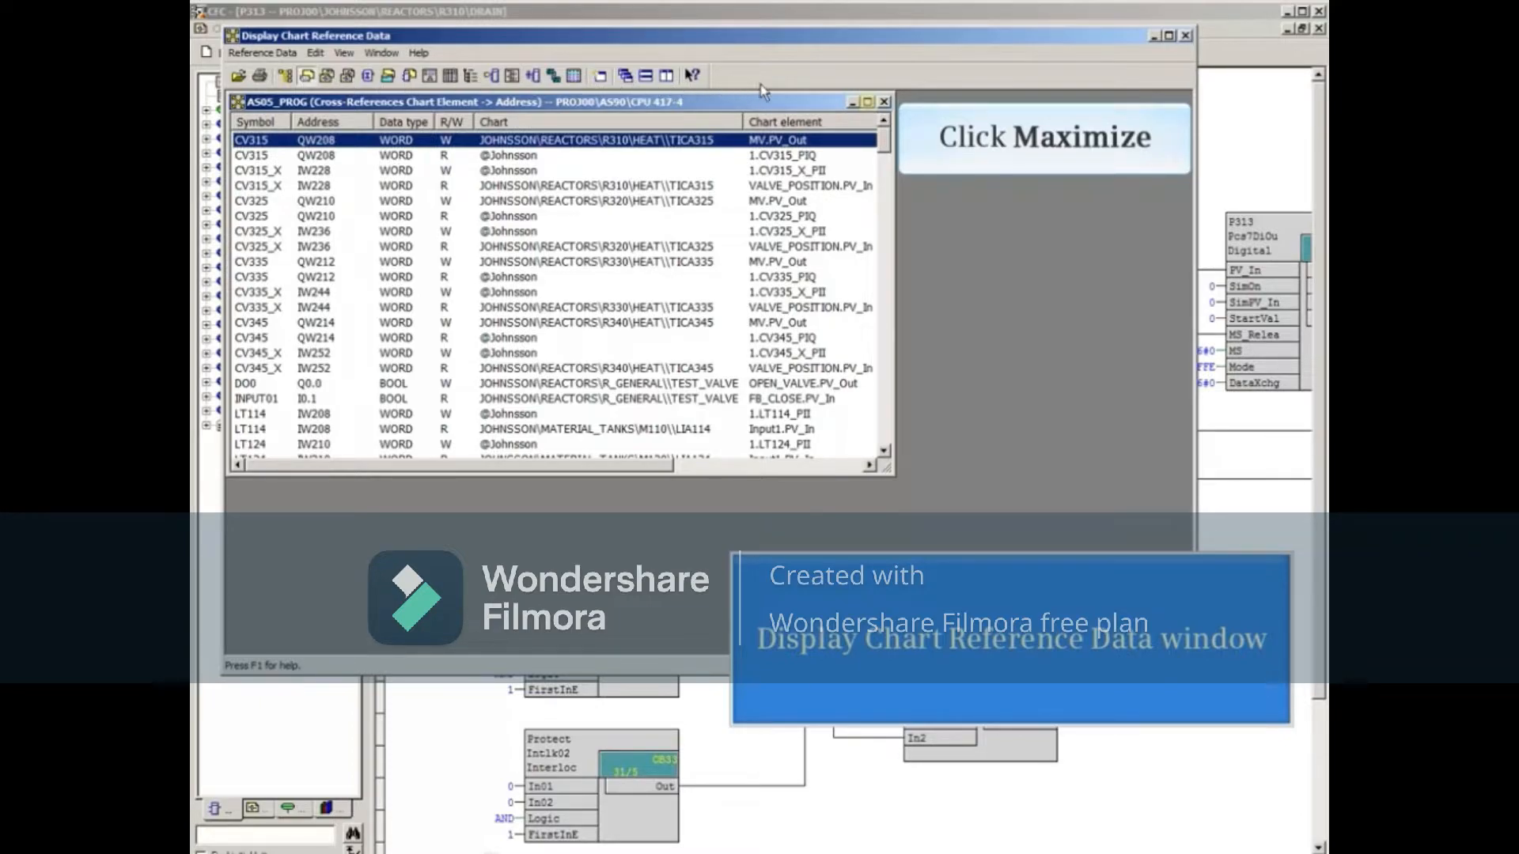
{"action": "left_click", "coordinate": [867, 100]}
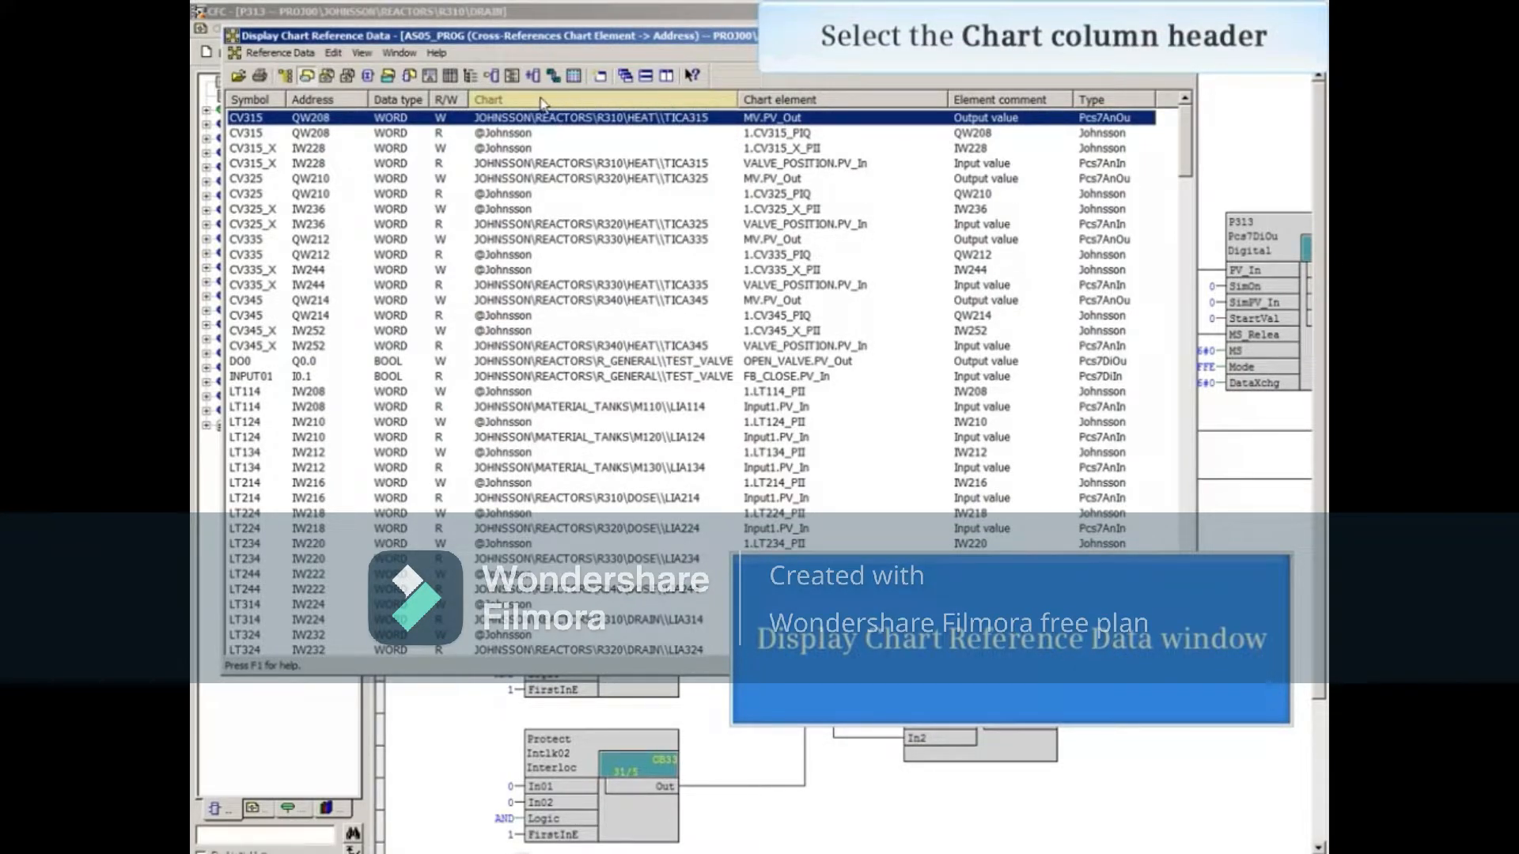
- Sort cross-references by Chart and find P313's Switch2.0 at I2.0 on CONTROL.RapidStp
{"action": "left_click", "coordinate": [489, 99]}
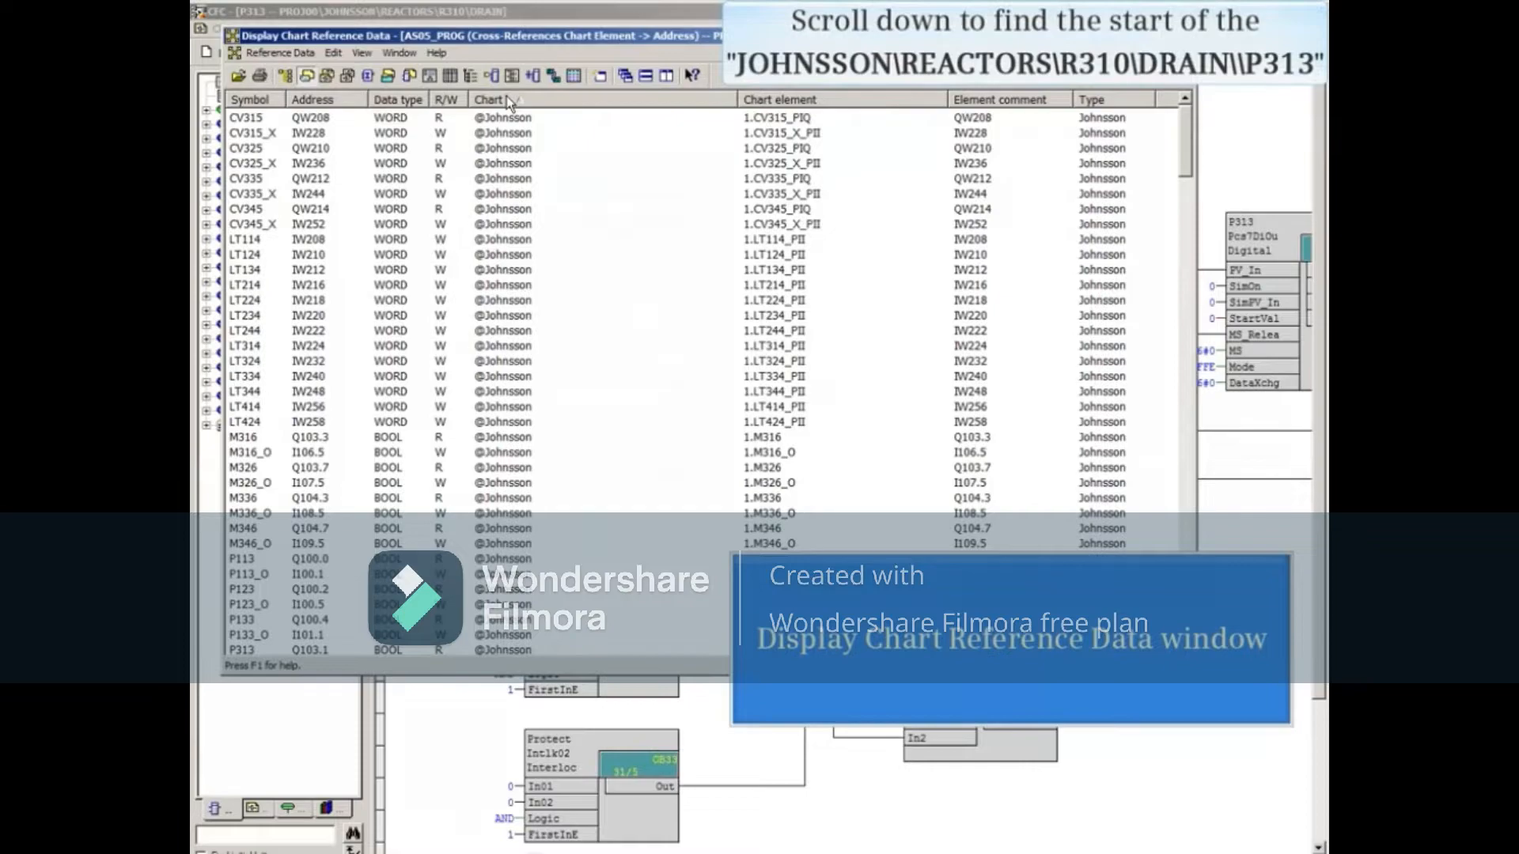
{"action": "scroll", "scroll_direction": "down", "scroll_amount": 3}
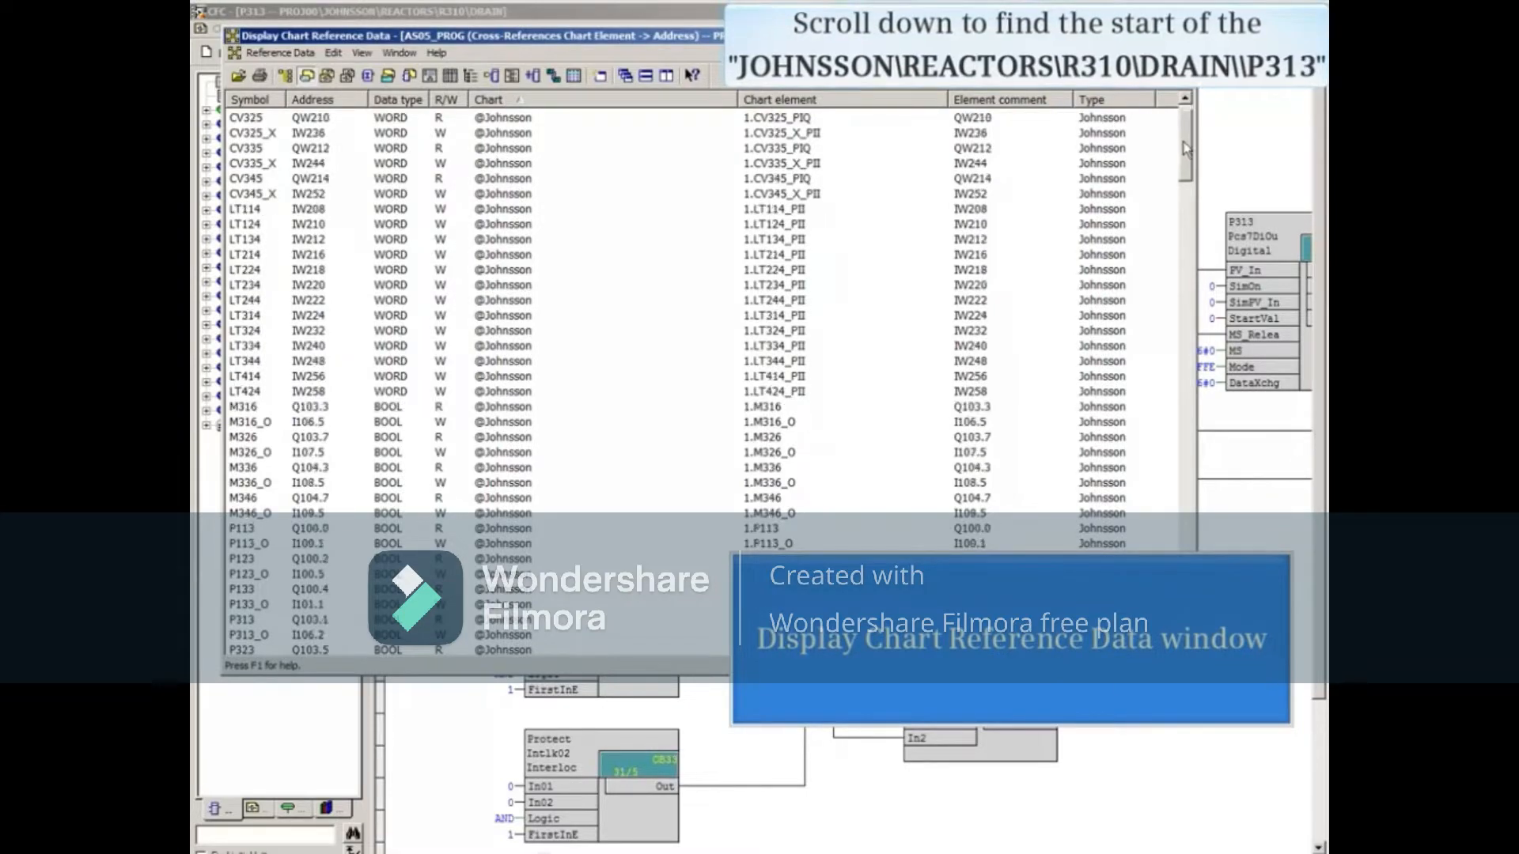
{"action": "scroll", "scroll_direction": "down", "scroll_amount": 3}
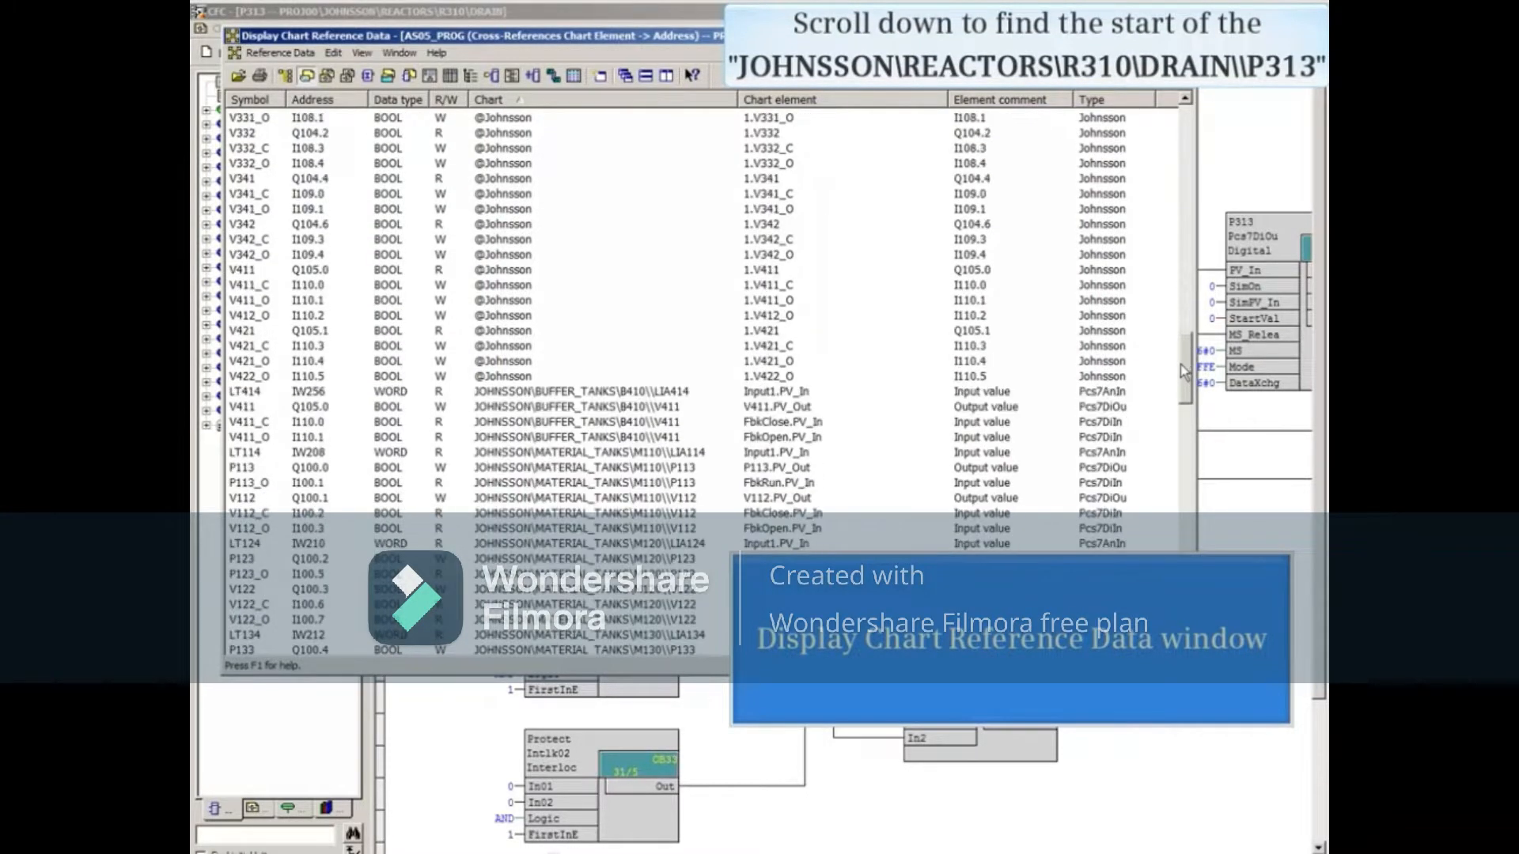
{"action": "scroll", "scroll_direction": "down", "scroll_amount": 3}
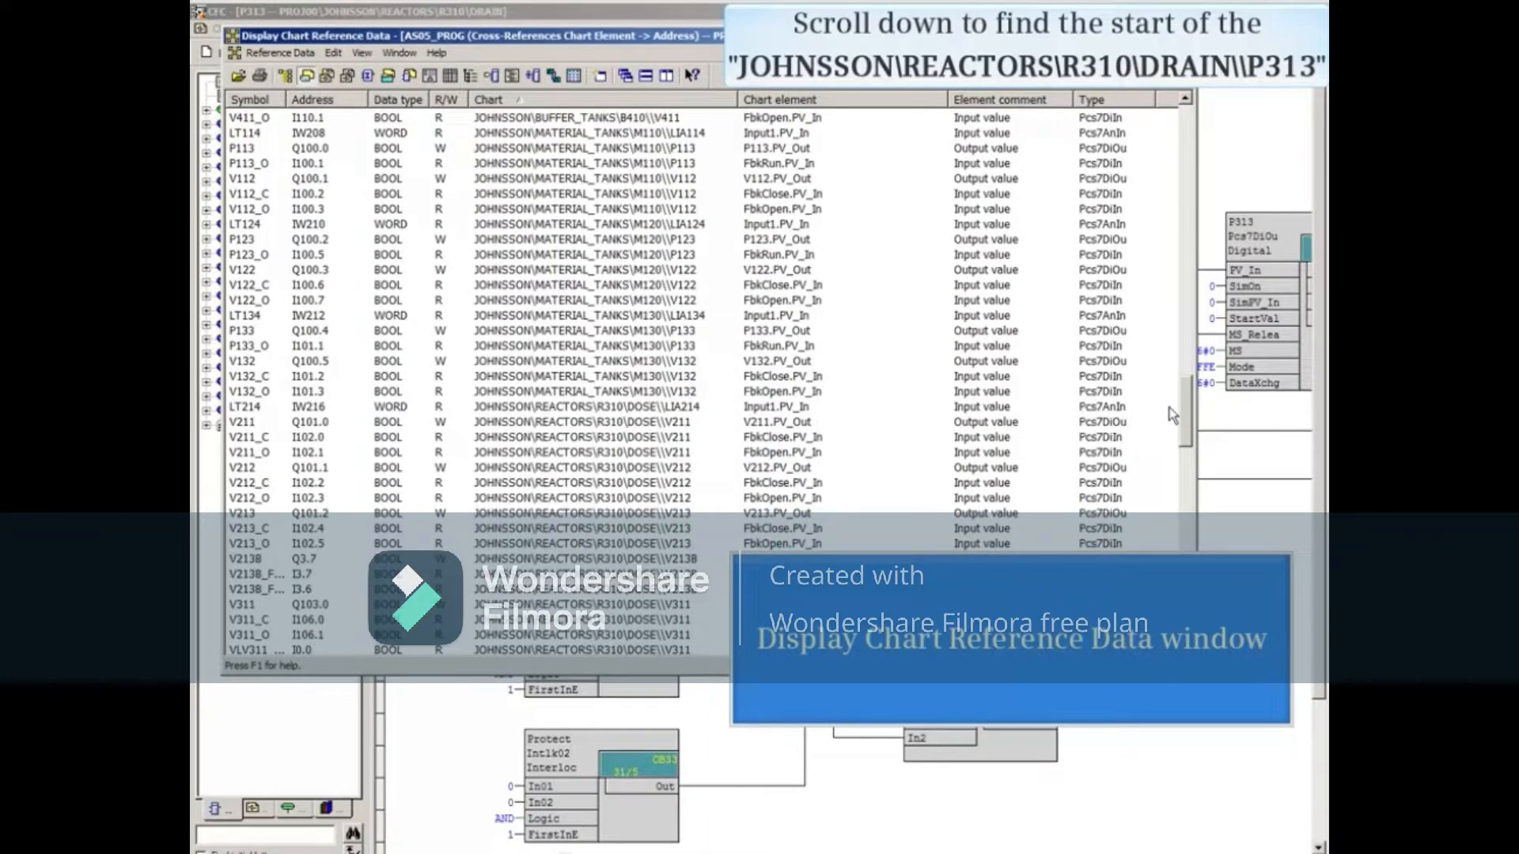
{"action": "scroll", "scroll_direction": "down", "scroll_amount": 3}
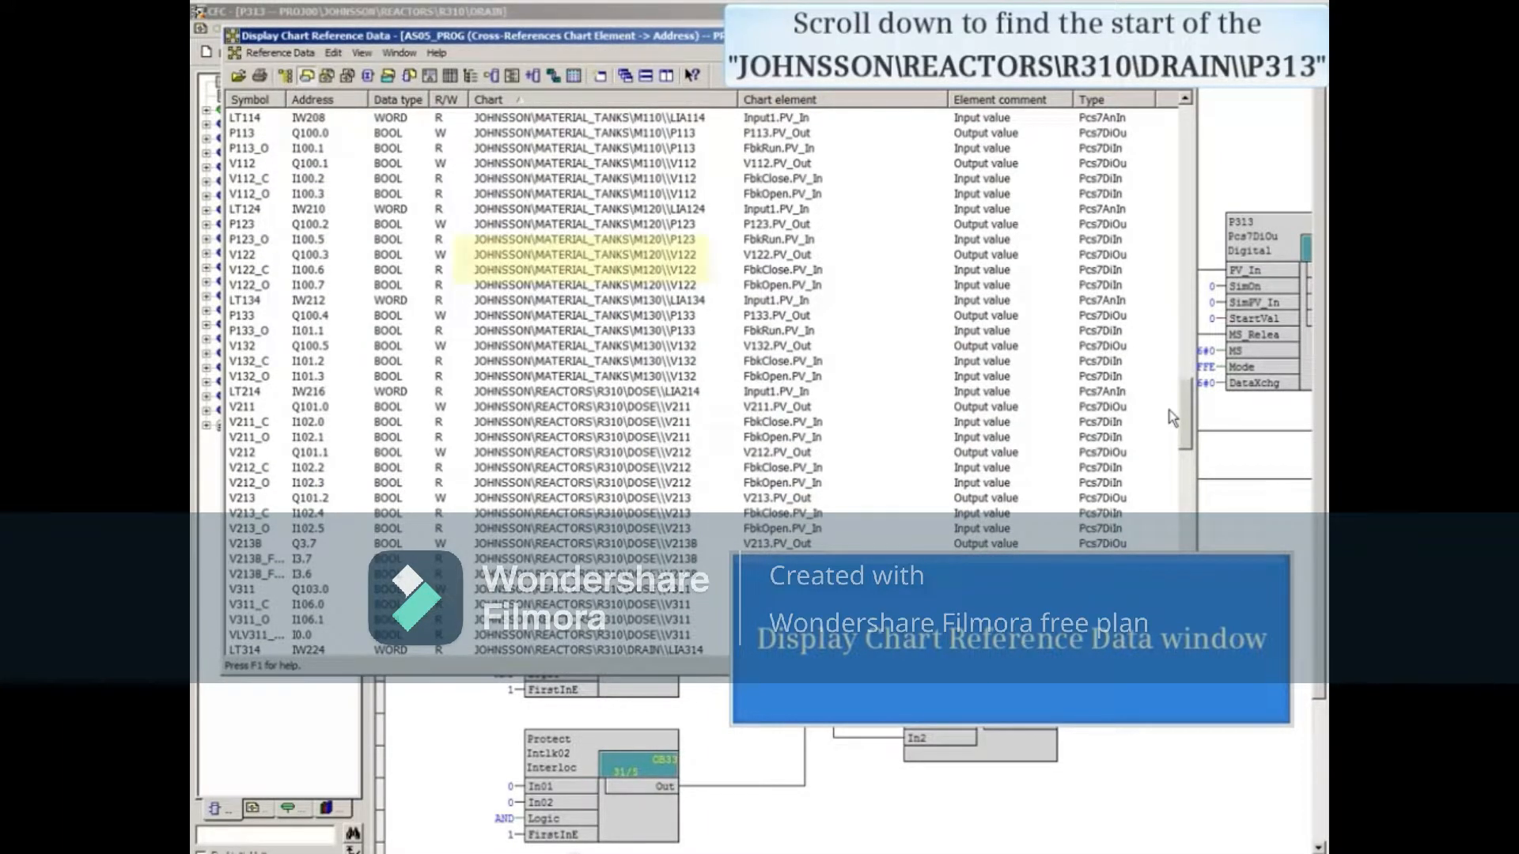
{"action": "scroll", "scroll_direction": "down", "scroll_amount": 3}
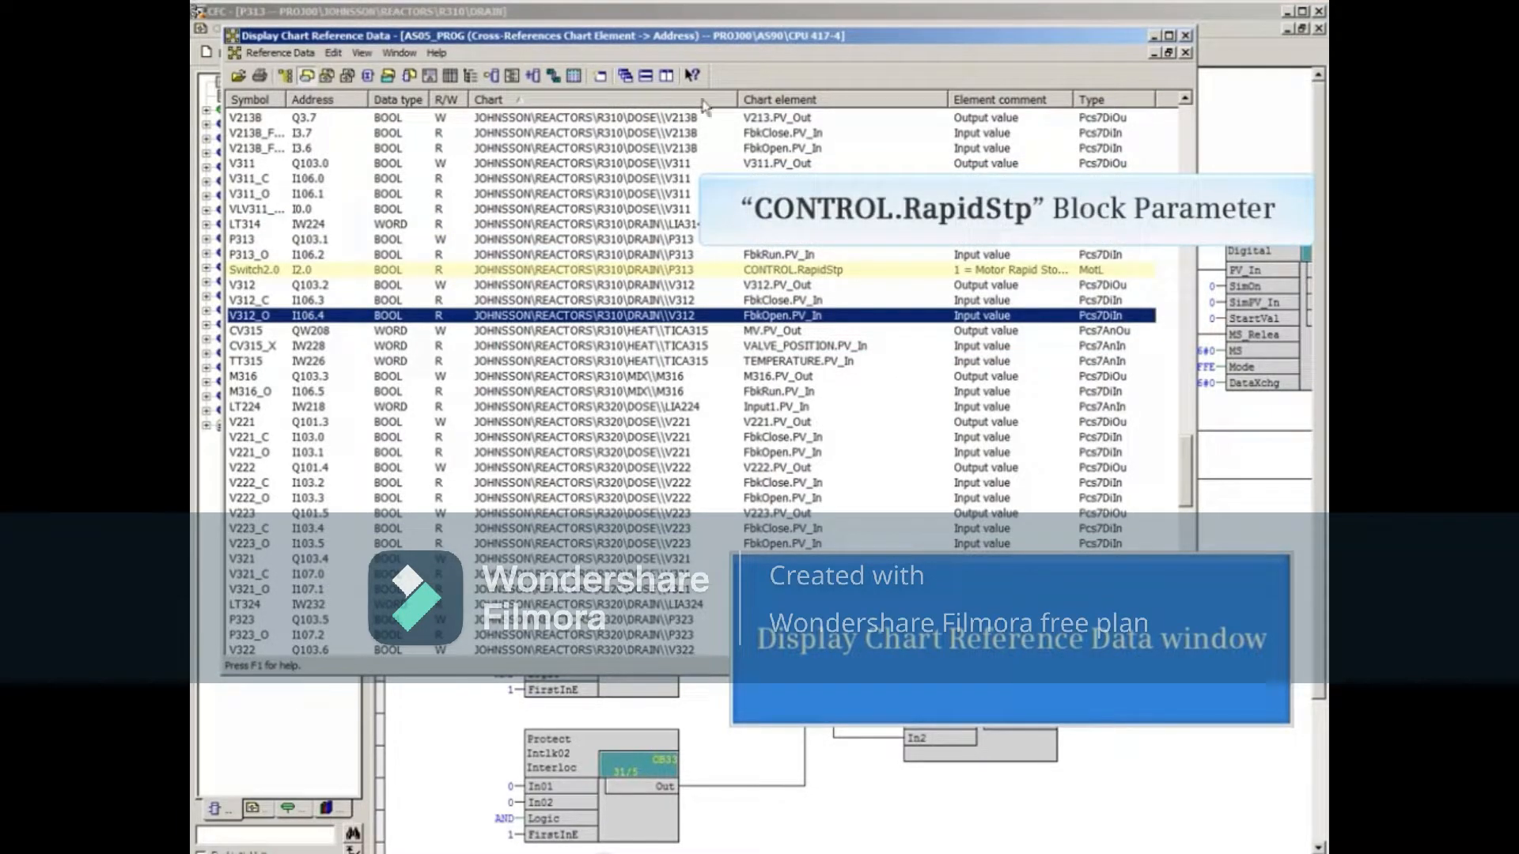
{"action": "mouse_move", "coordinate": [799, 280]}
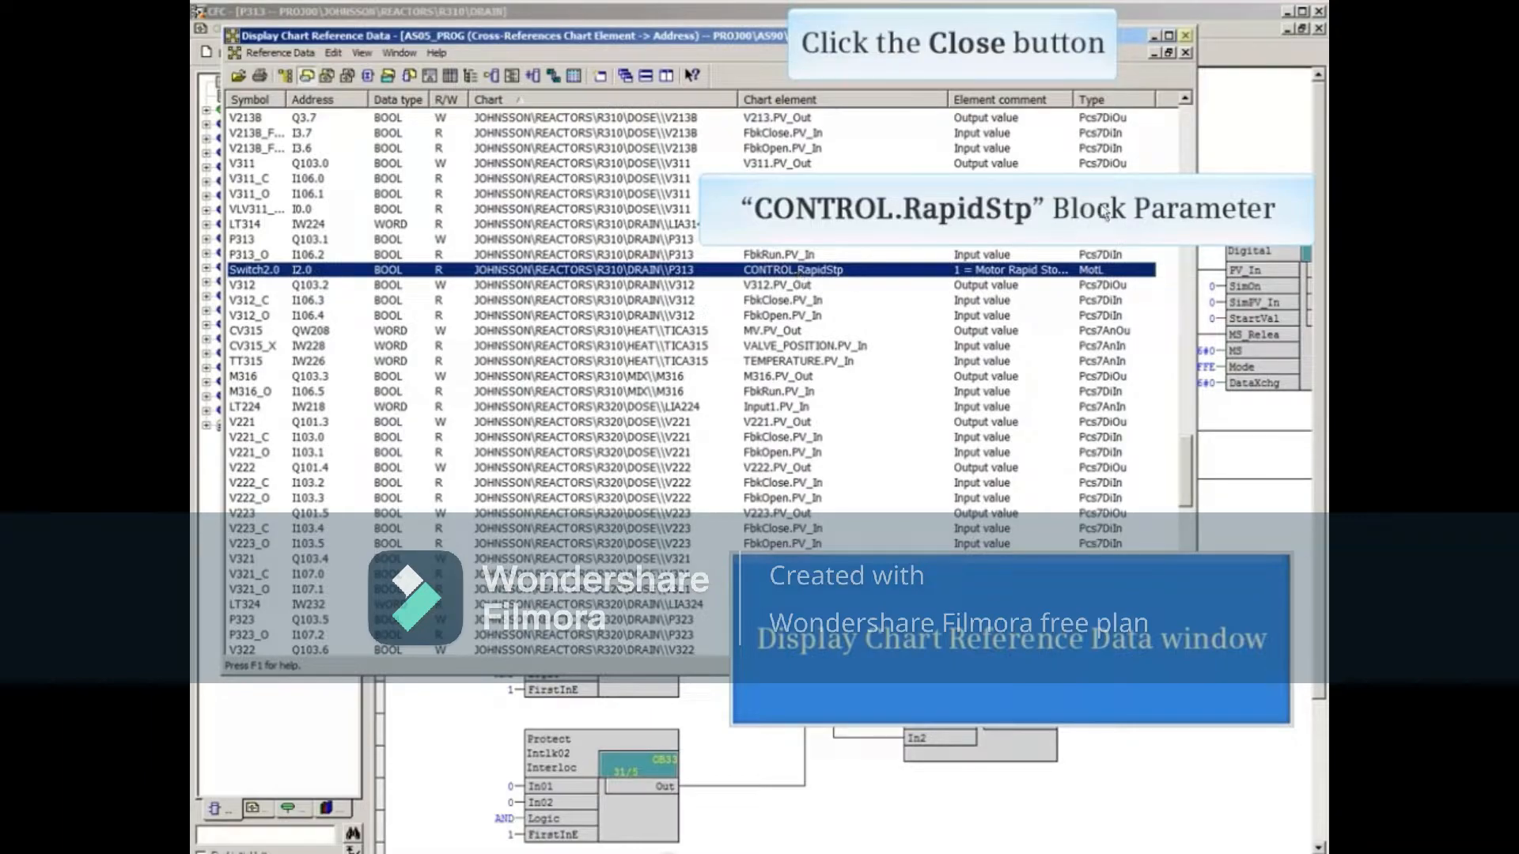
- Close the chart reference data and select the CONTROL block, which shows no RapidStp input
{"action": "left_click", "coordinate": [1186, 36]}
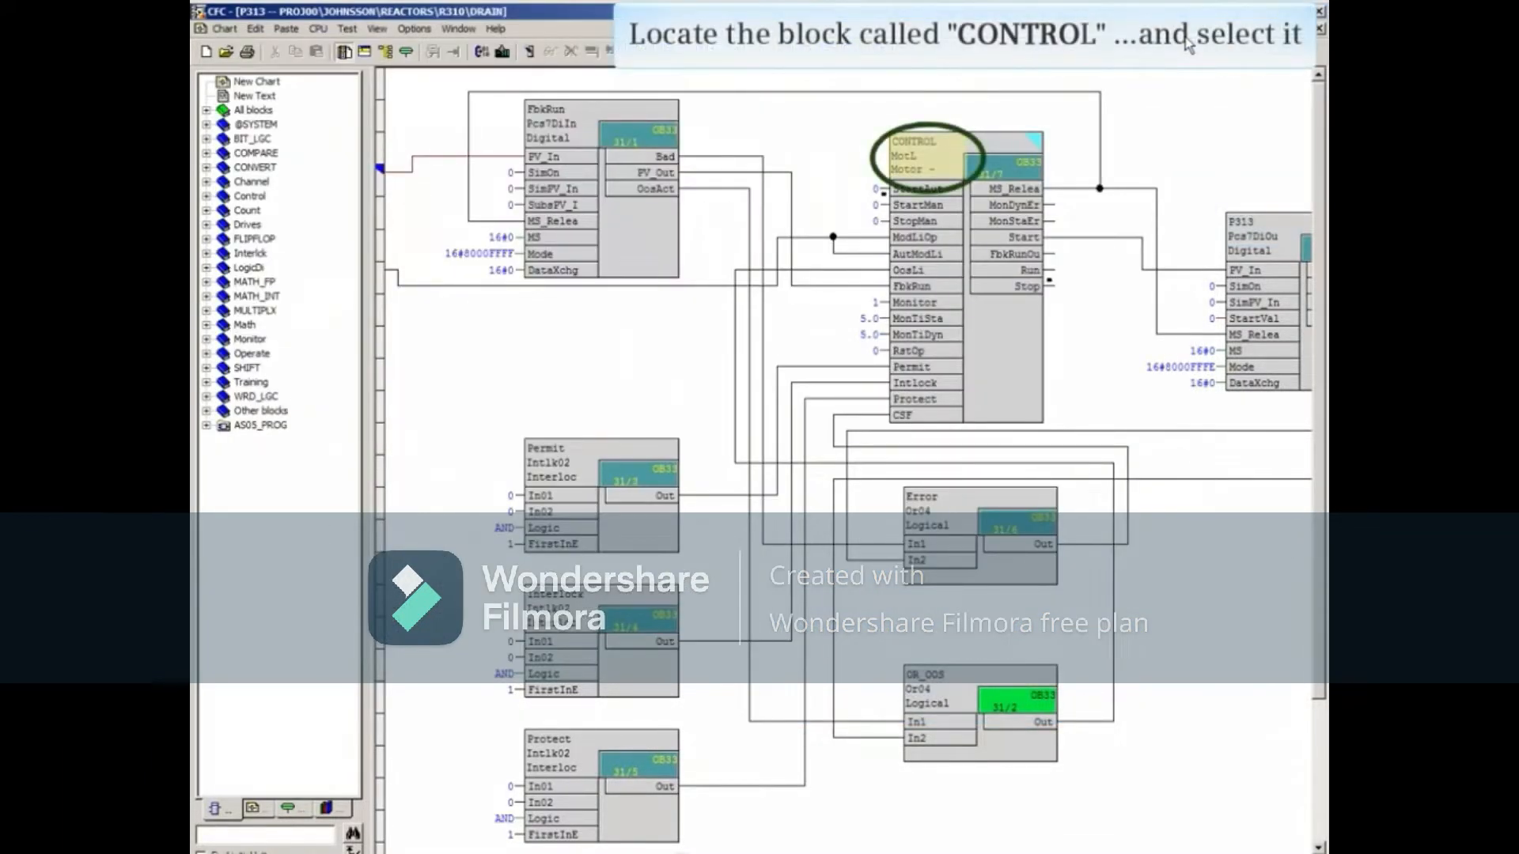
{"action": "mouse_move", "coordinate": [1003, 68]}
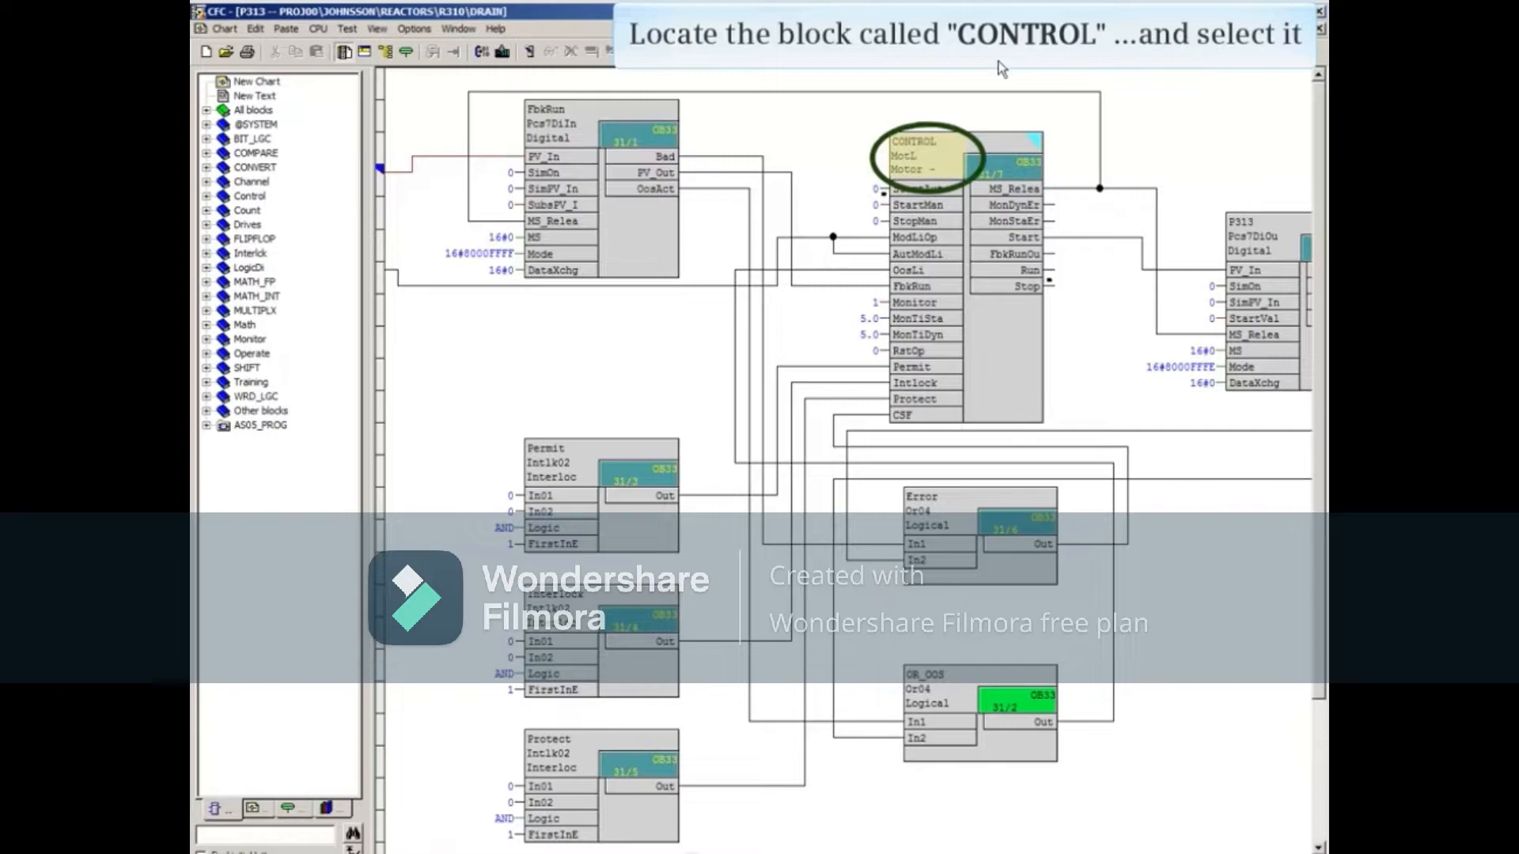
{"action": "left_click", "coordinate": [963, 281]}
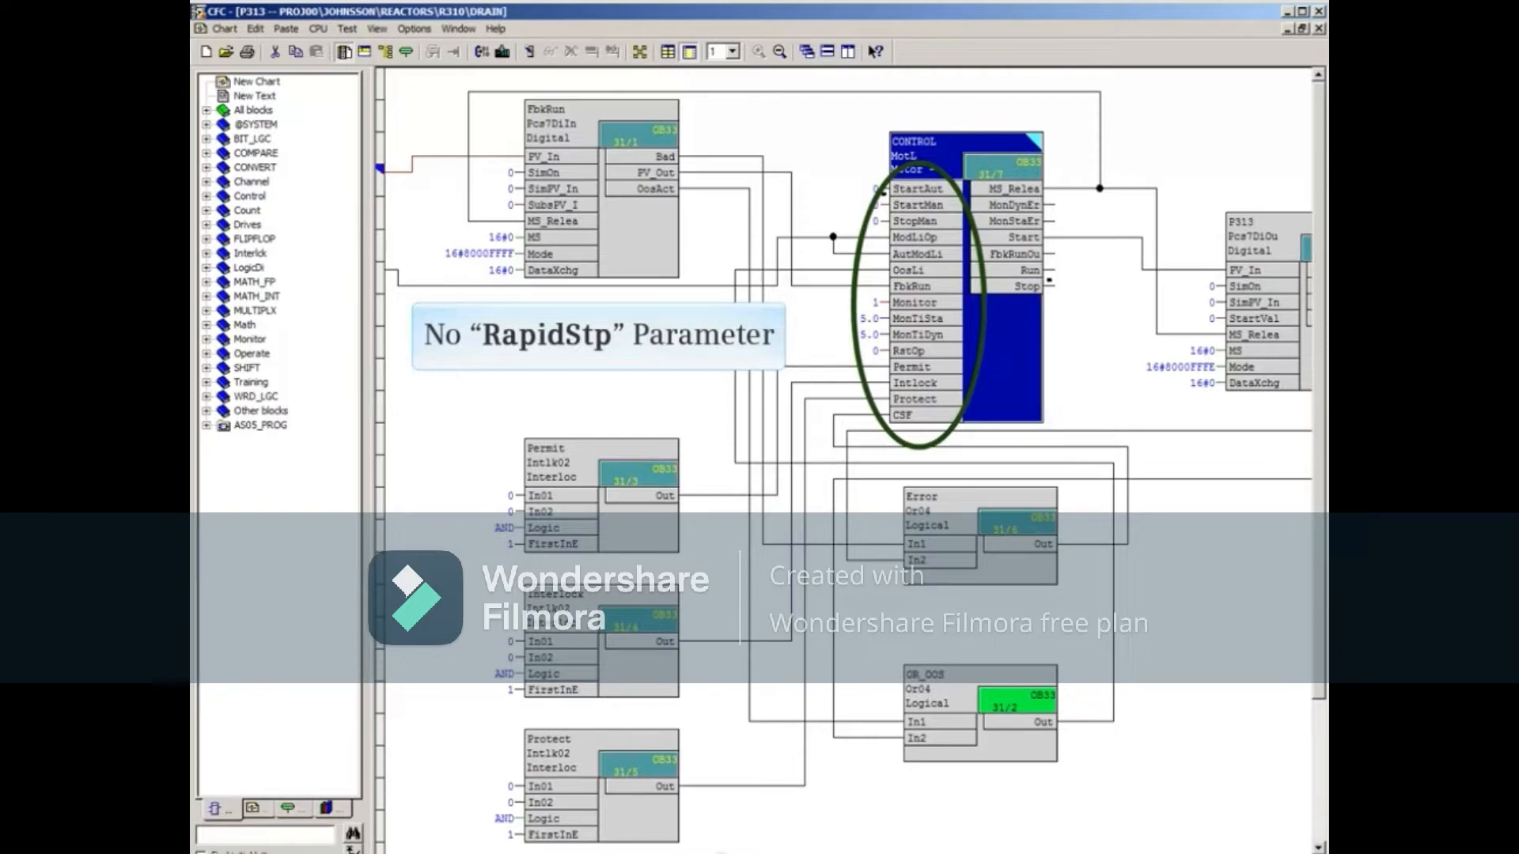
{"action": "mouse_move", "coordinate": [914, 399]}
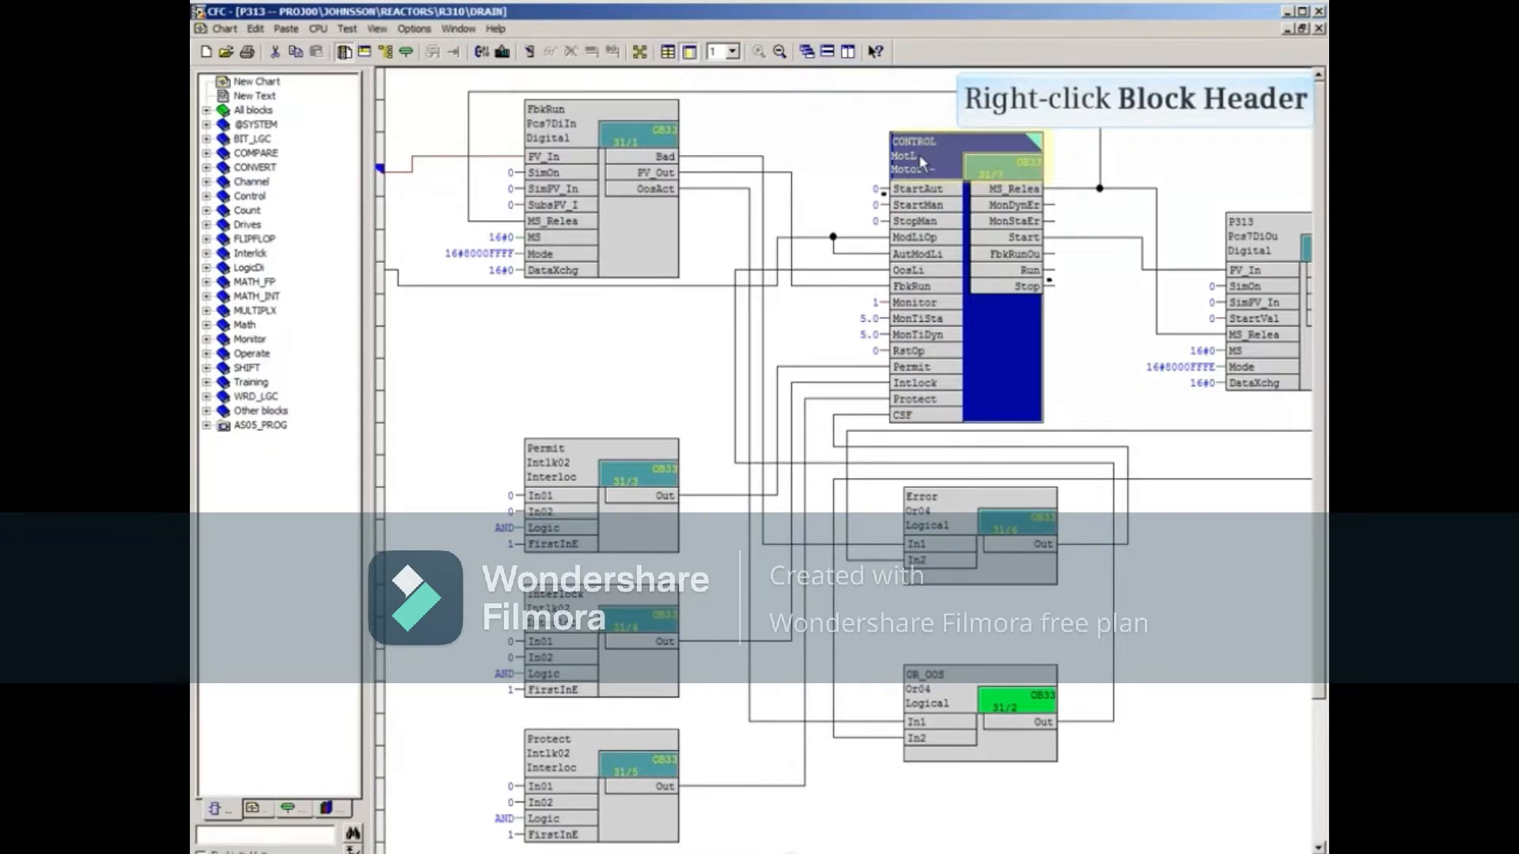
- Open the CONTROL block's Object Properties showing type MotL and instance DB139
{"action": "right_click", "coordinate": [916, 155]}
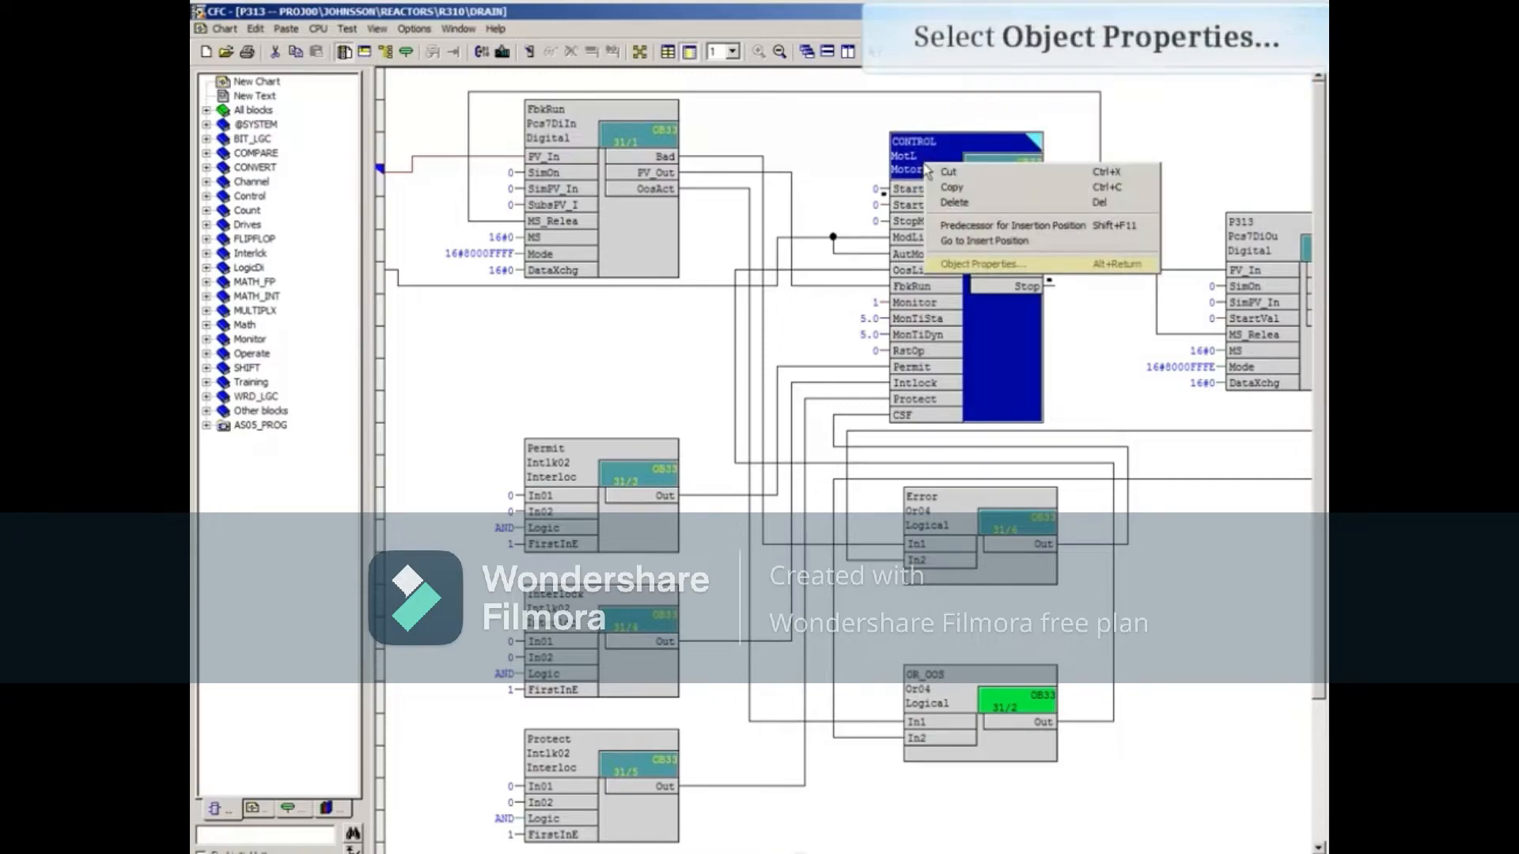
{"action": "mouse_move", "coordinate": [969, 232]}
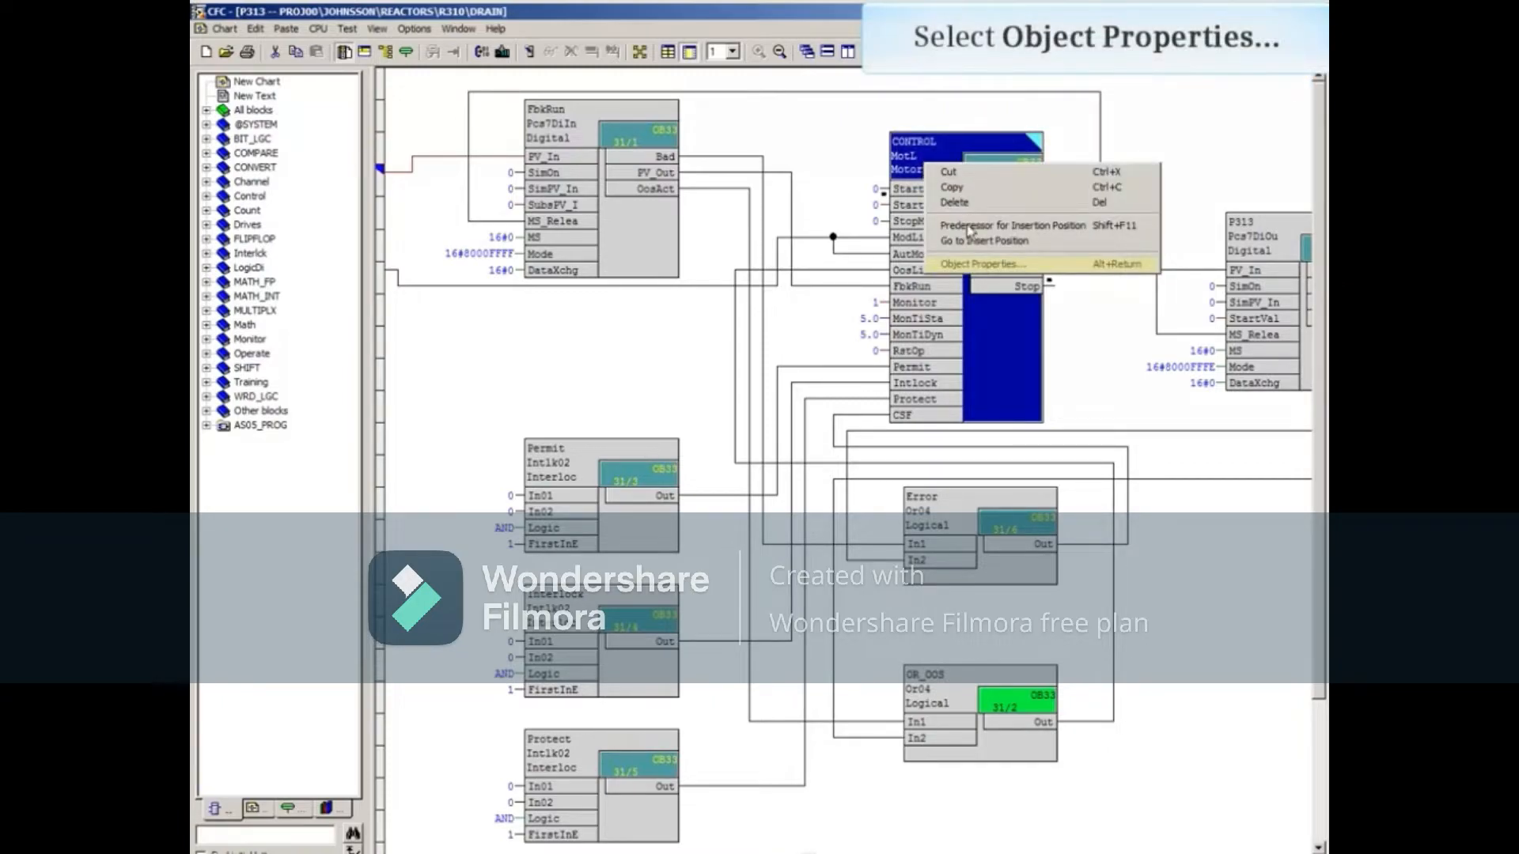
{"action": "left_click", "coordinate": [981, 264]}
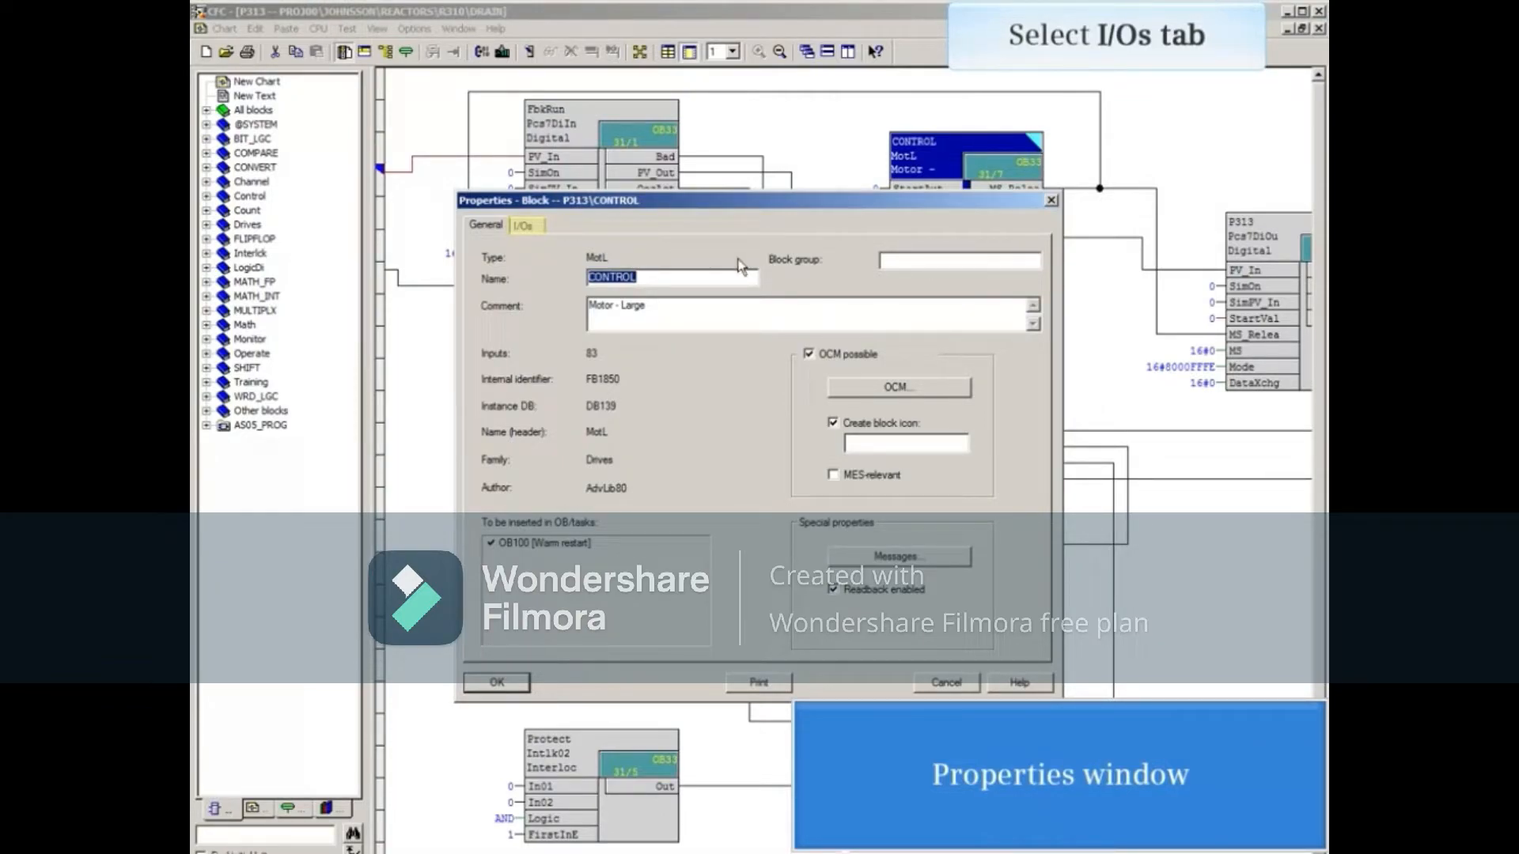
- On the CONTROL block's I/Os list, select the RapidStp input row wired to Switch2.0
{"action": "left_click", "coordinate": [524, 226]}
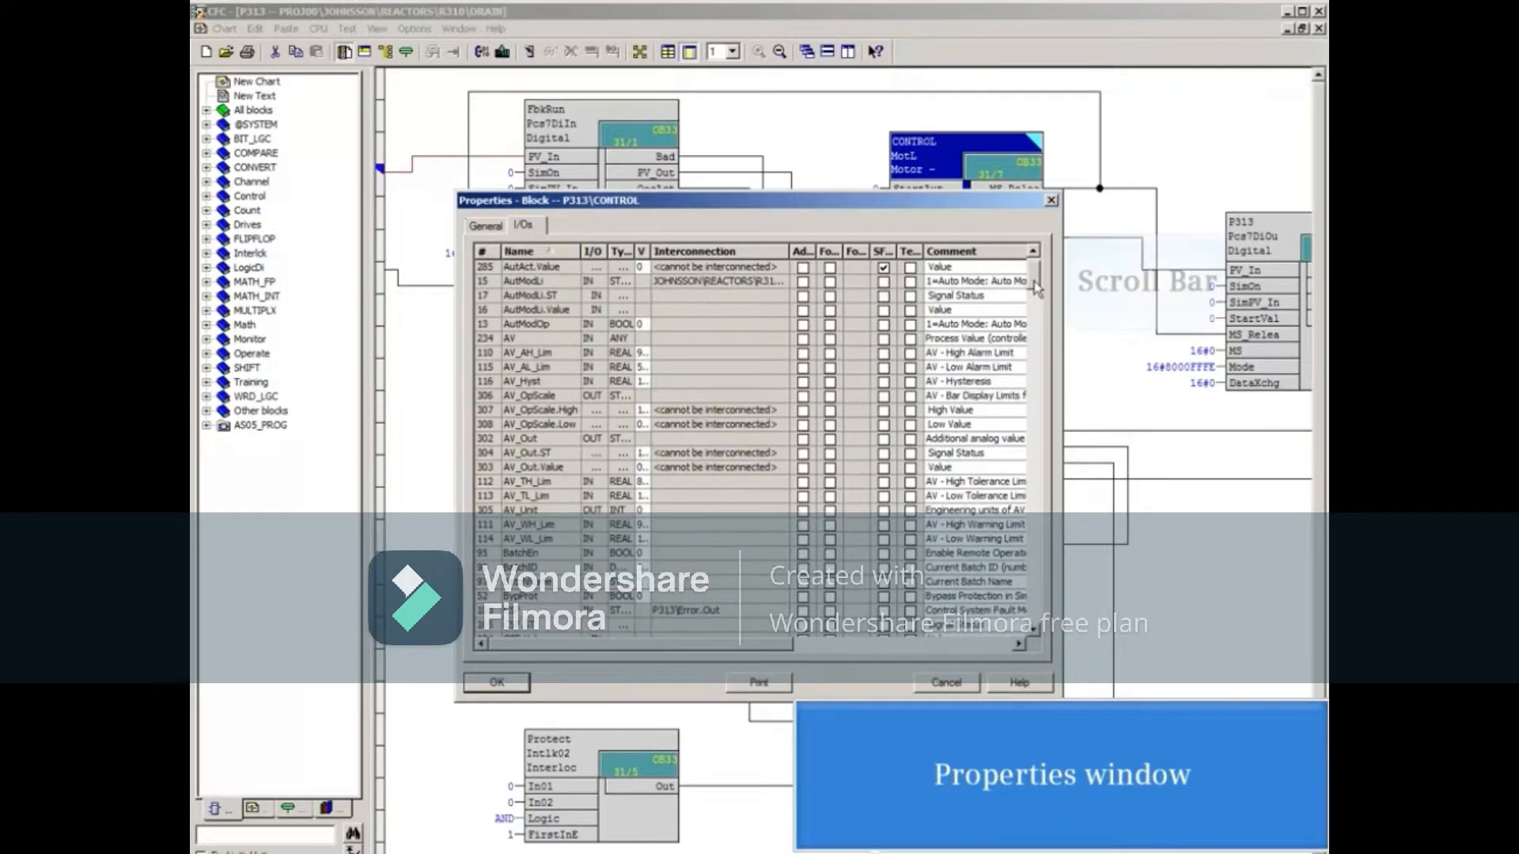
{"action": "scroll", "scroll_direction": "down", "scroll_amount": 3}
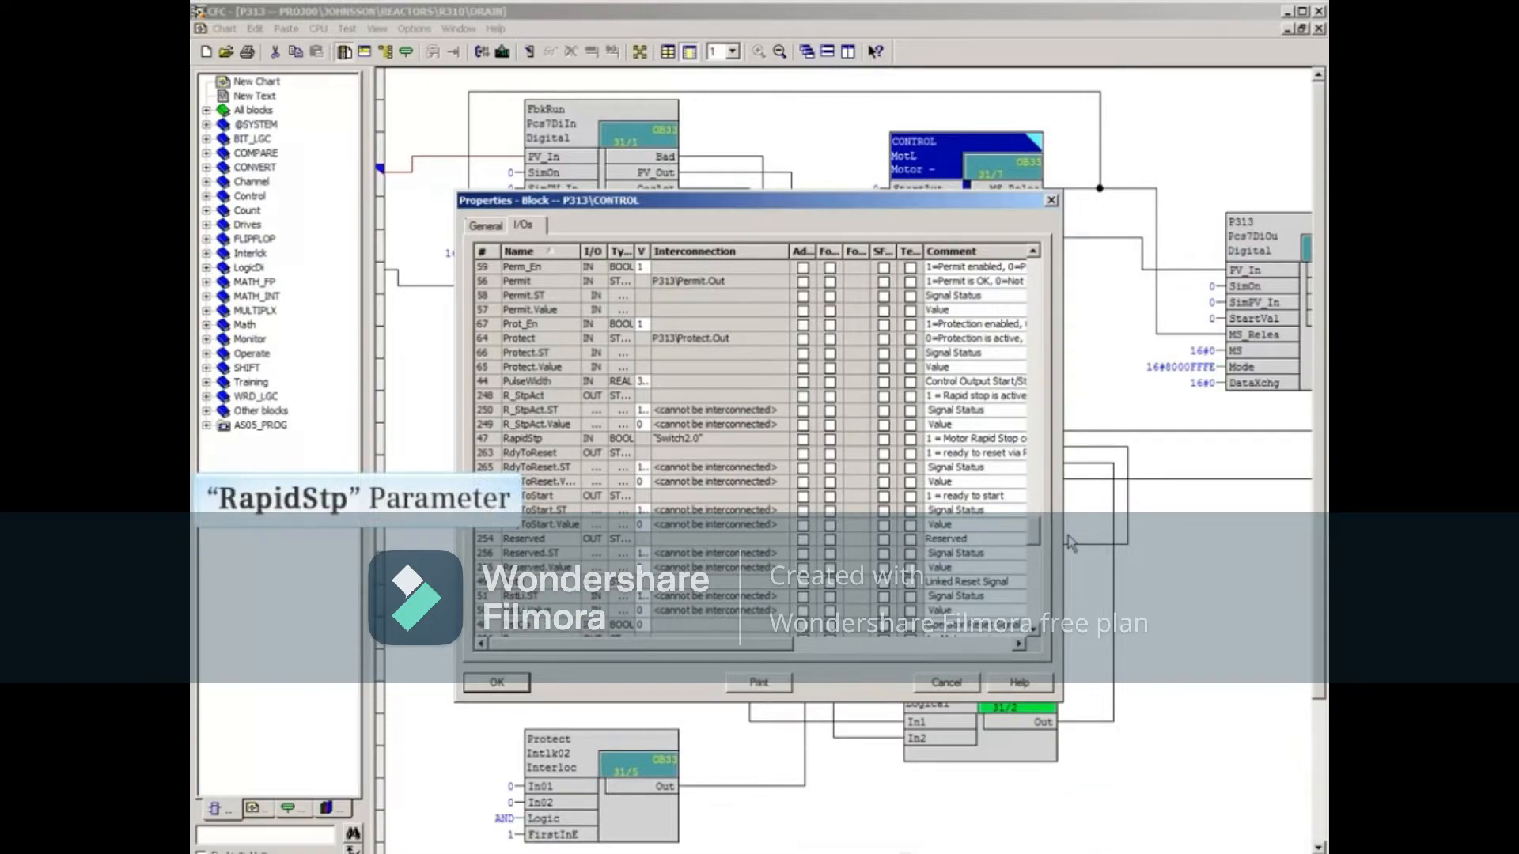
{"action": "left_click", "coordinate": [523, 439]}
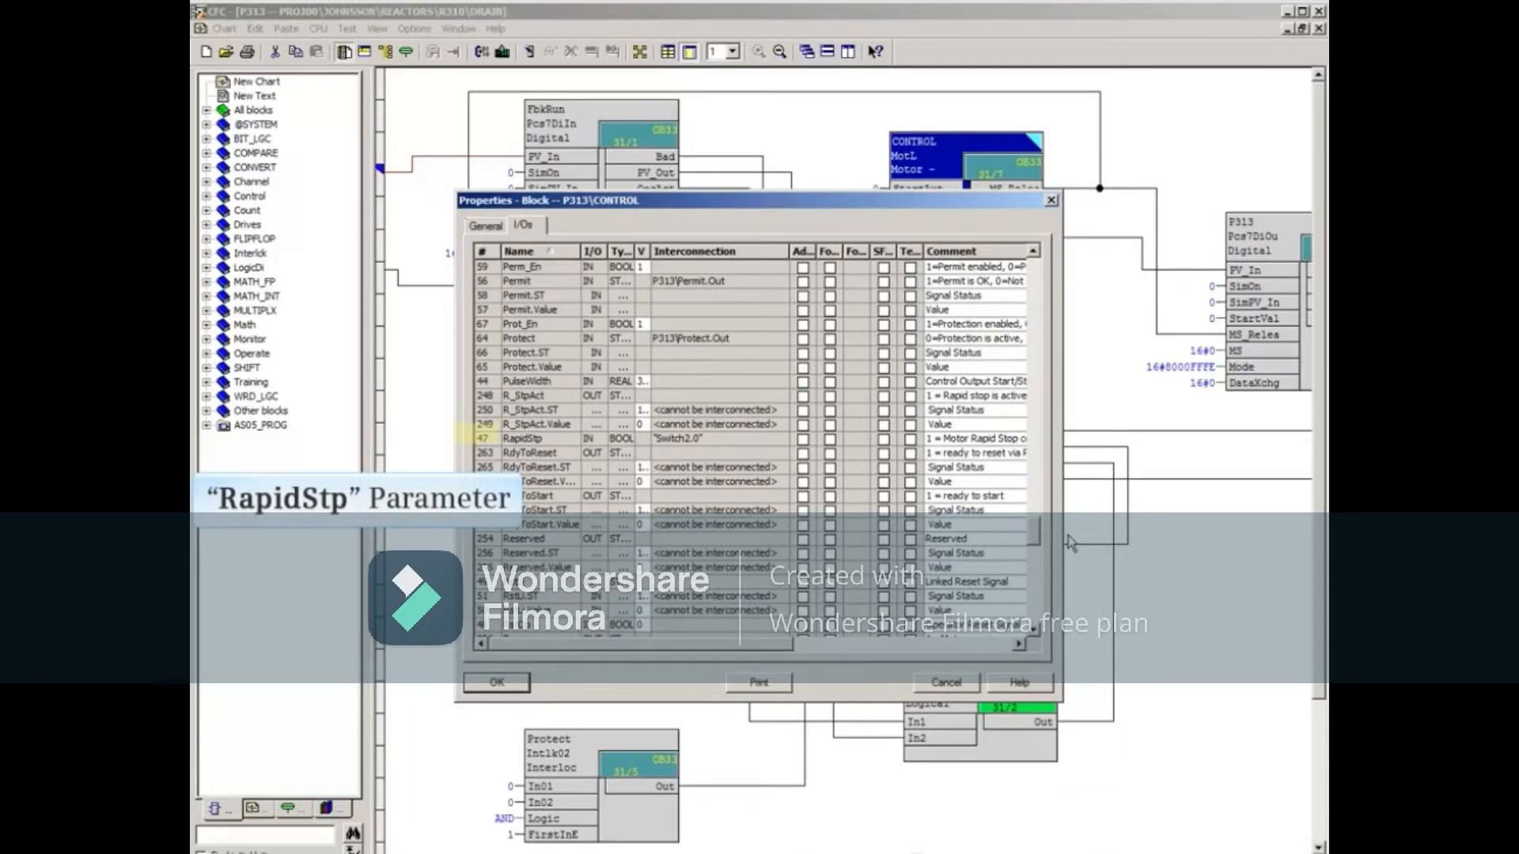
{"action": "left_click", "coordinate": [523, 437]}
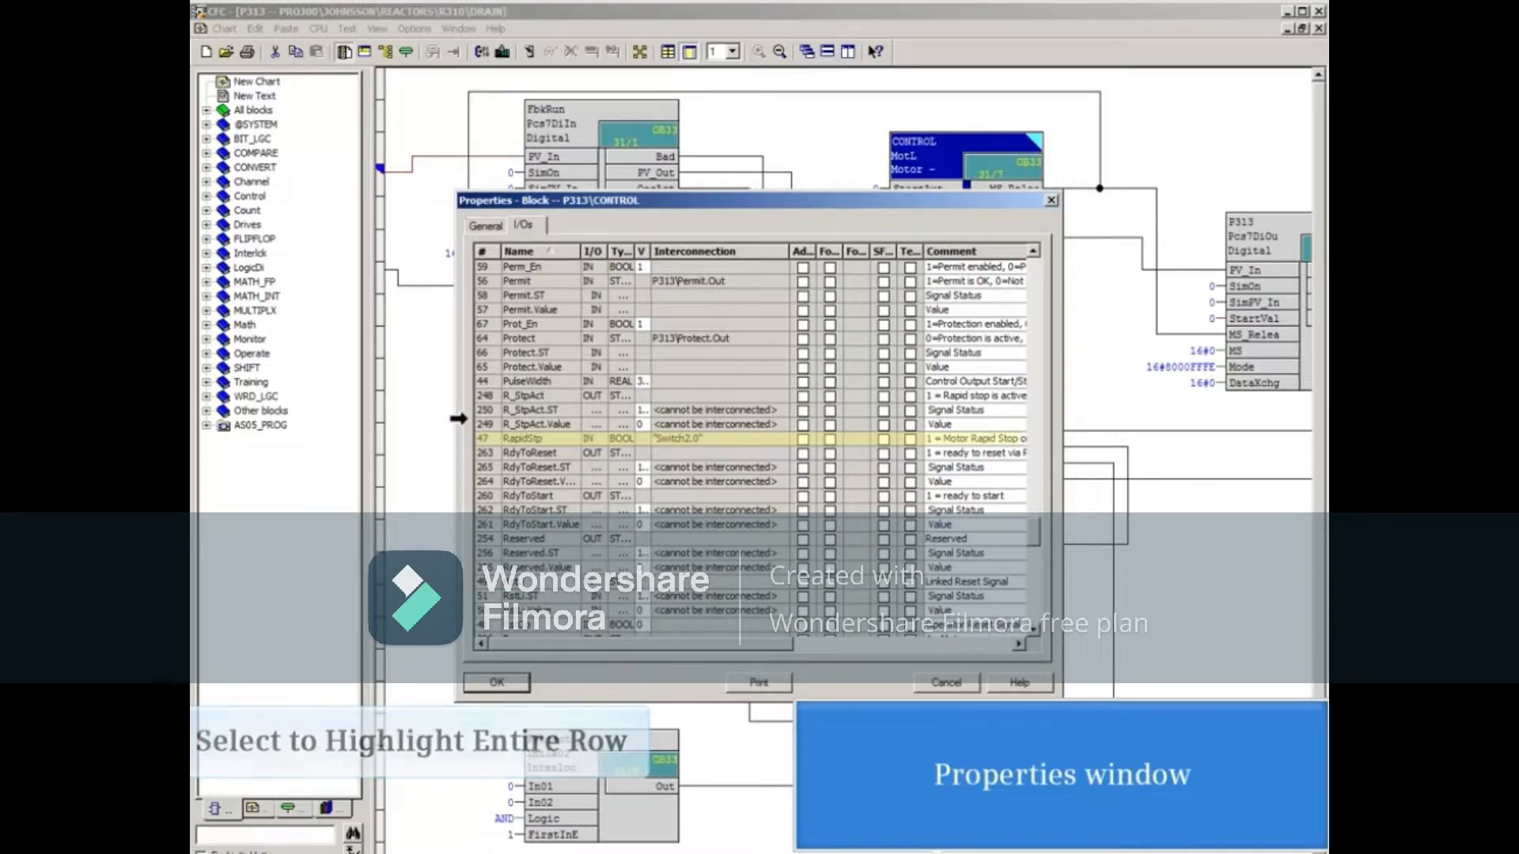
{"action": "left_click", "coordinate": [523, 437]}
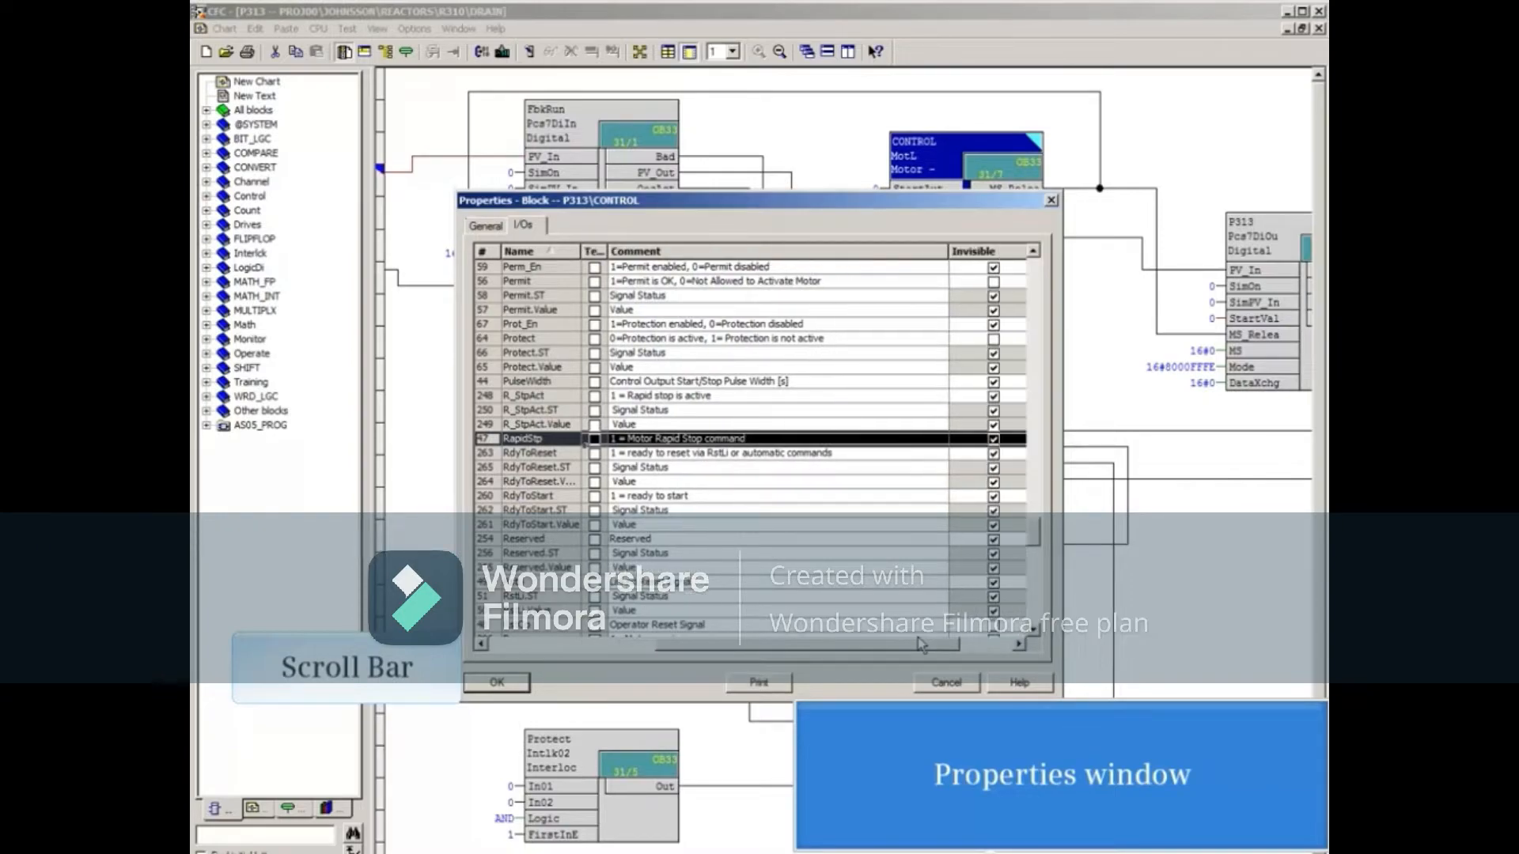
{"action": "scroll", "scroll_direction": "right", "scroll_amount": 3}
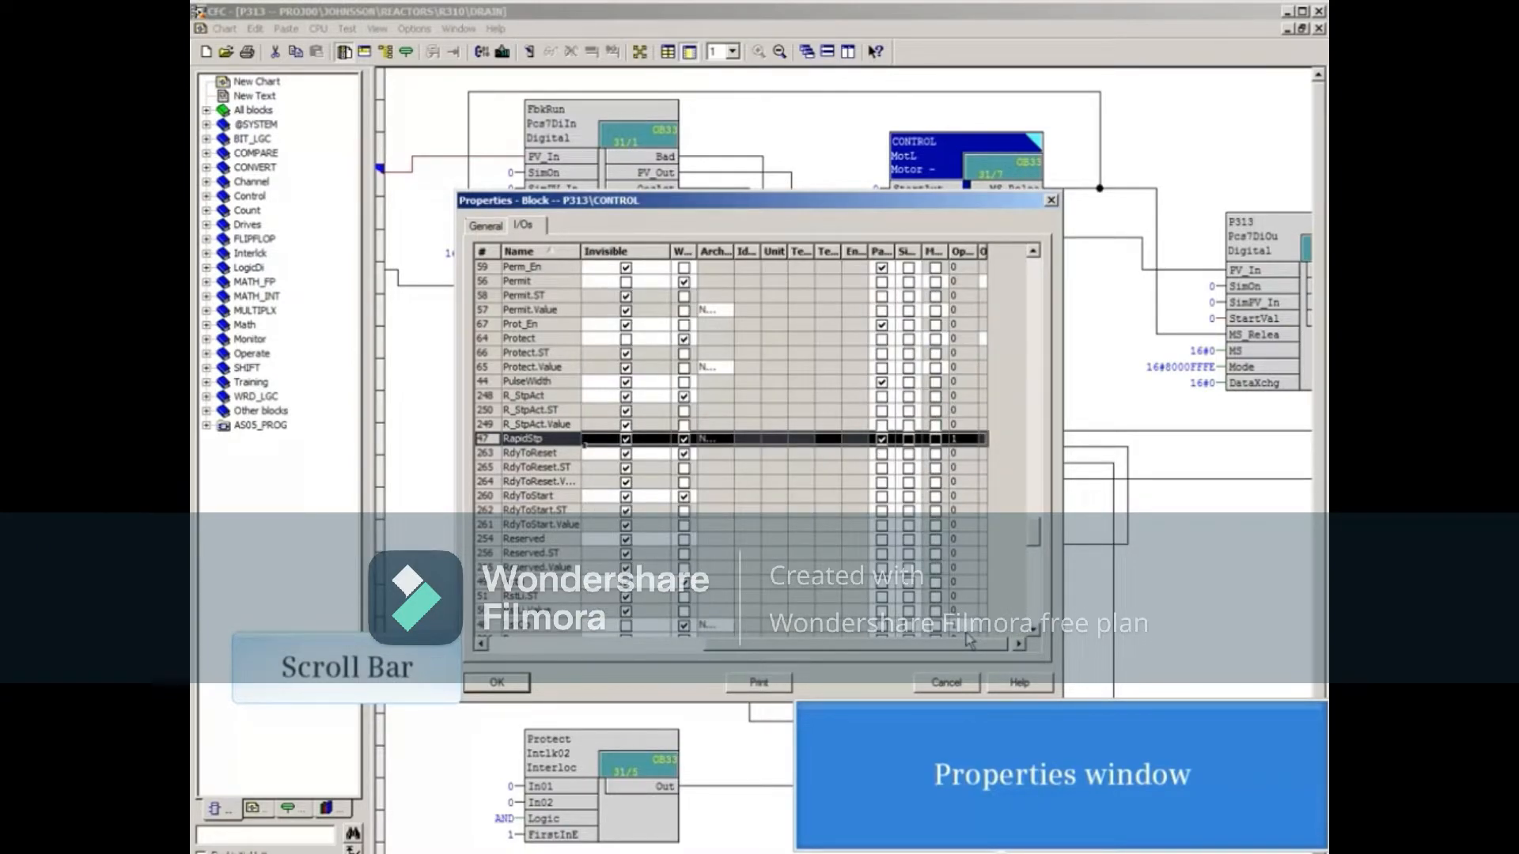
{"action": "left_click", "coordinate": [626, 437]}
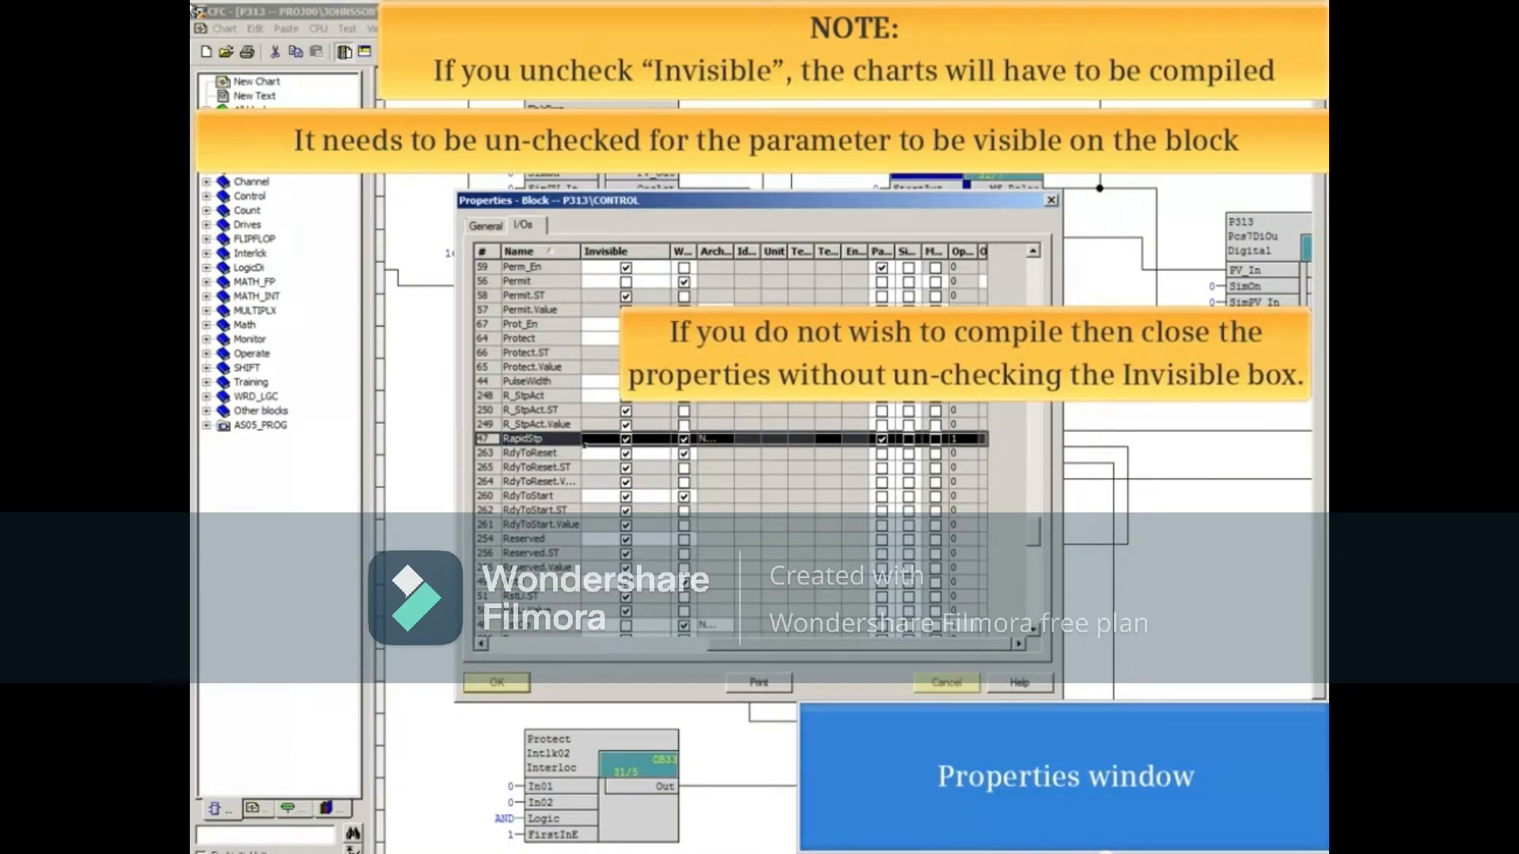
{"action": "mouse_move", "coordinate": [897, 414]}
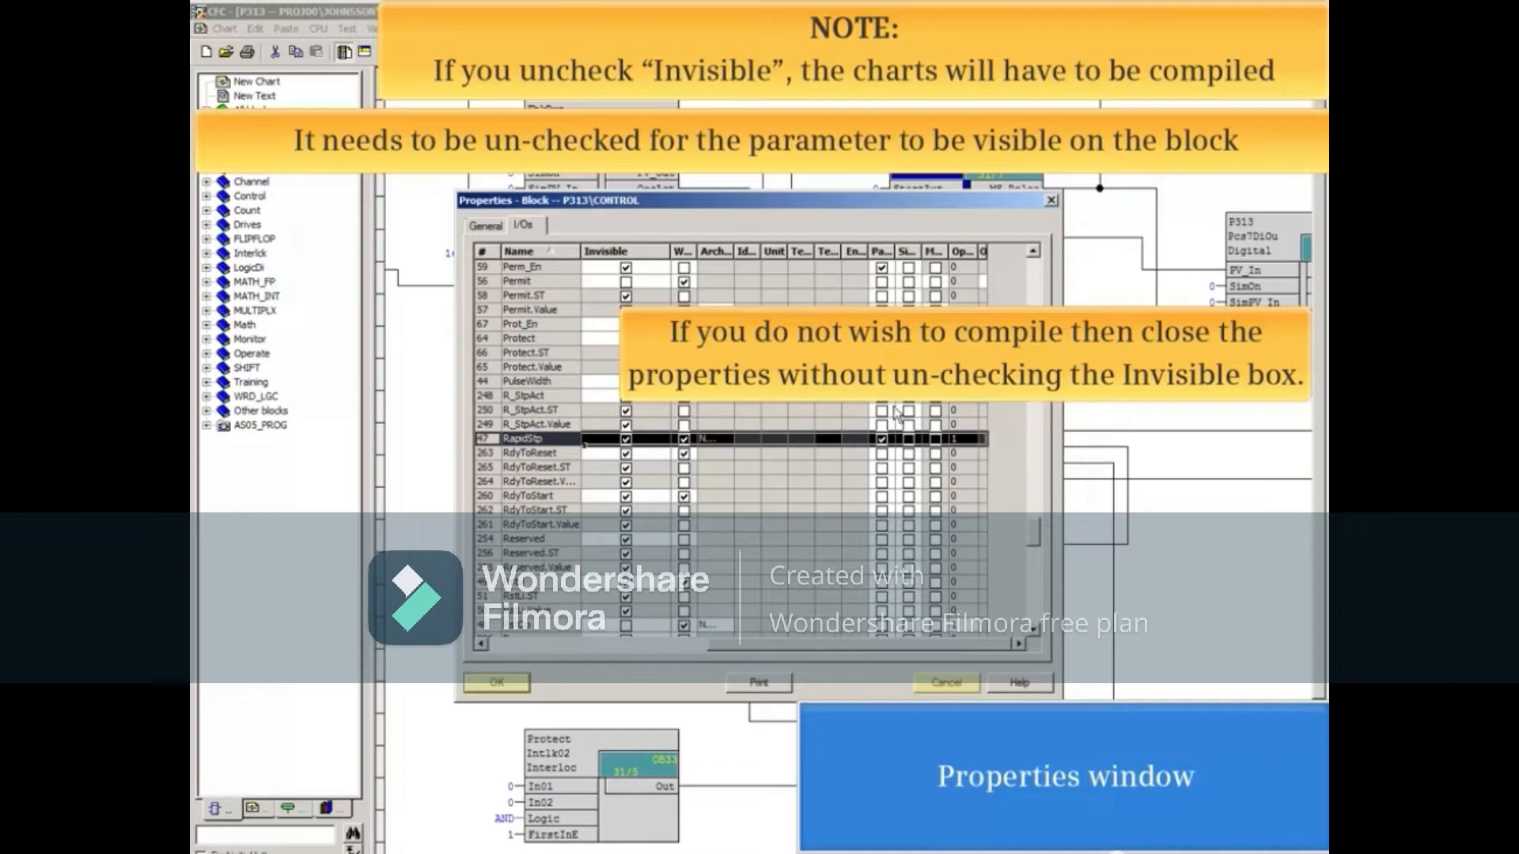
- Cancel the block properties, switch the P313 chart to test mode, and watch CONTROL
{"action": "left_click", "coordinate": [944, 683]}
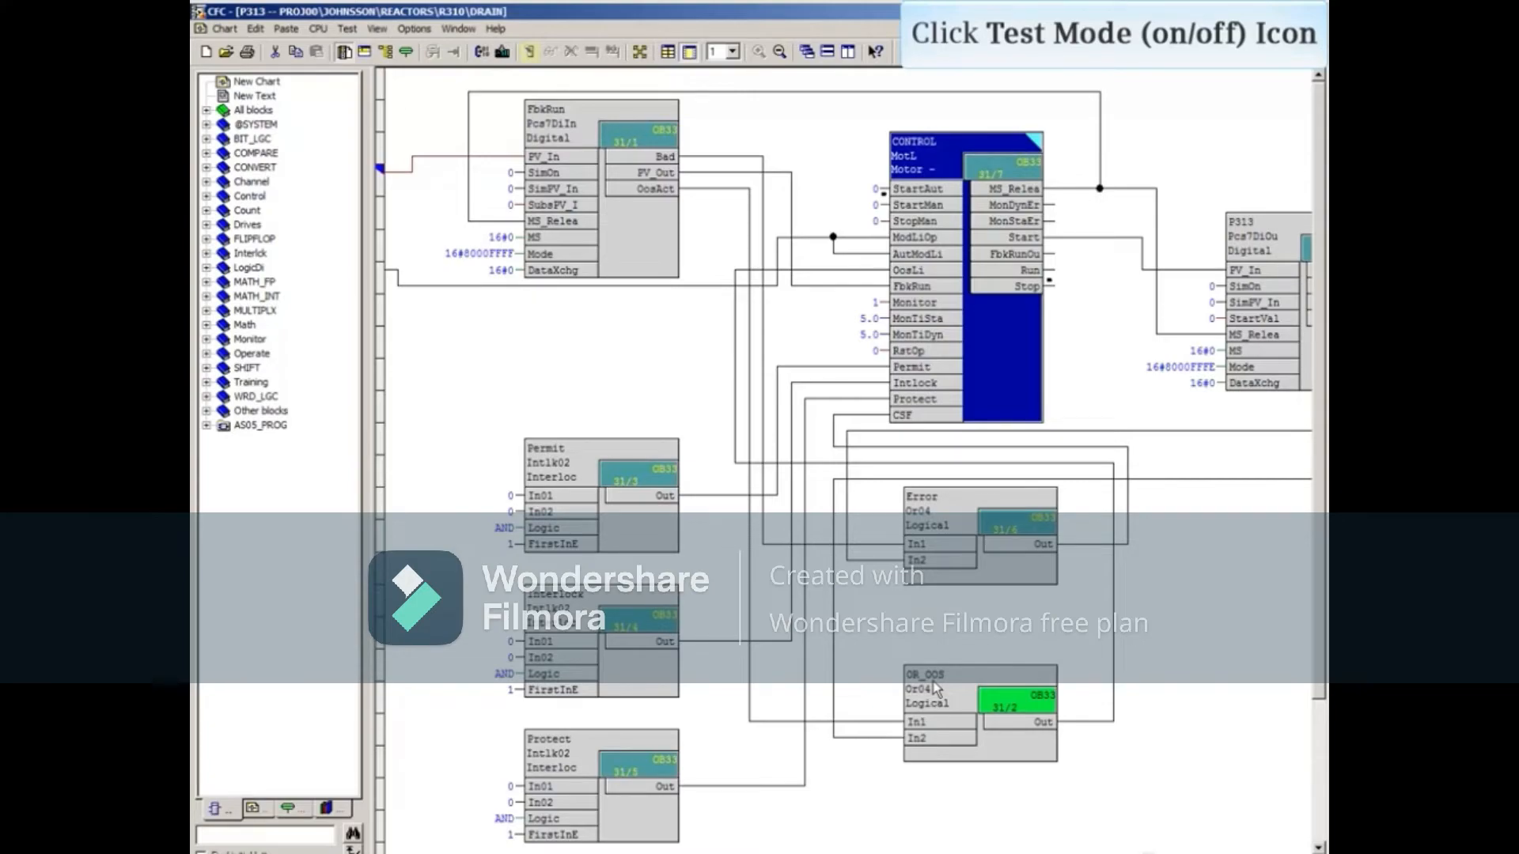
{"action": "mouse_move", "coordinate": [759, 649]}
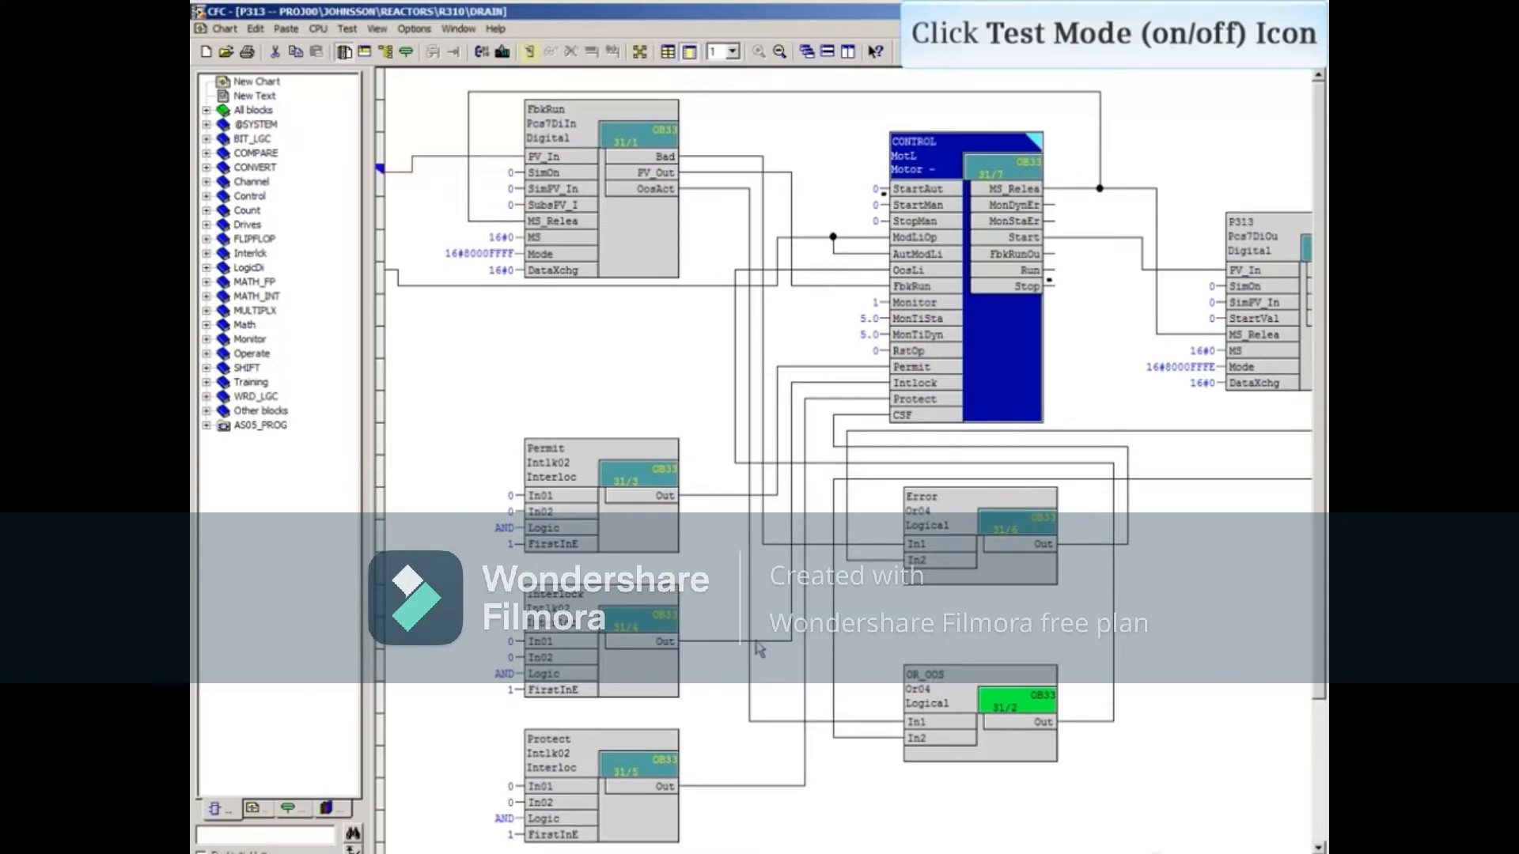
{"action": "left_click", "coordinate": [529, 52]}
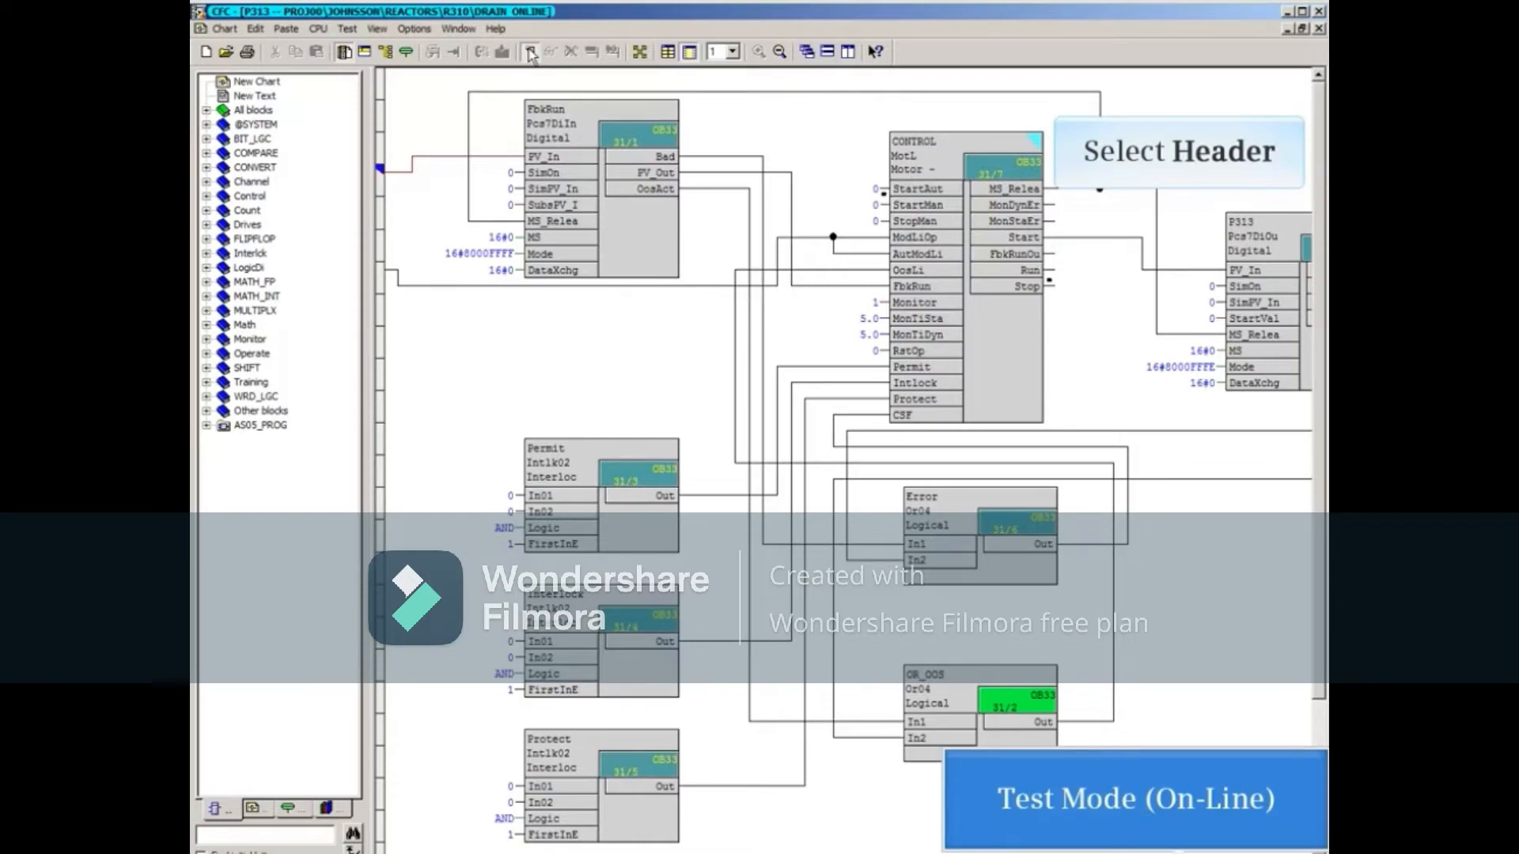
{"action": "left_click", "coordinate": [930, 155]}
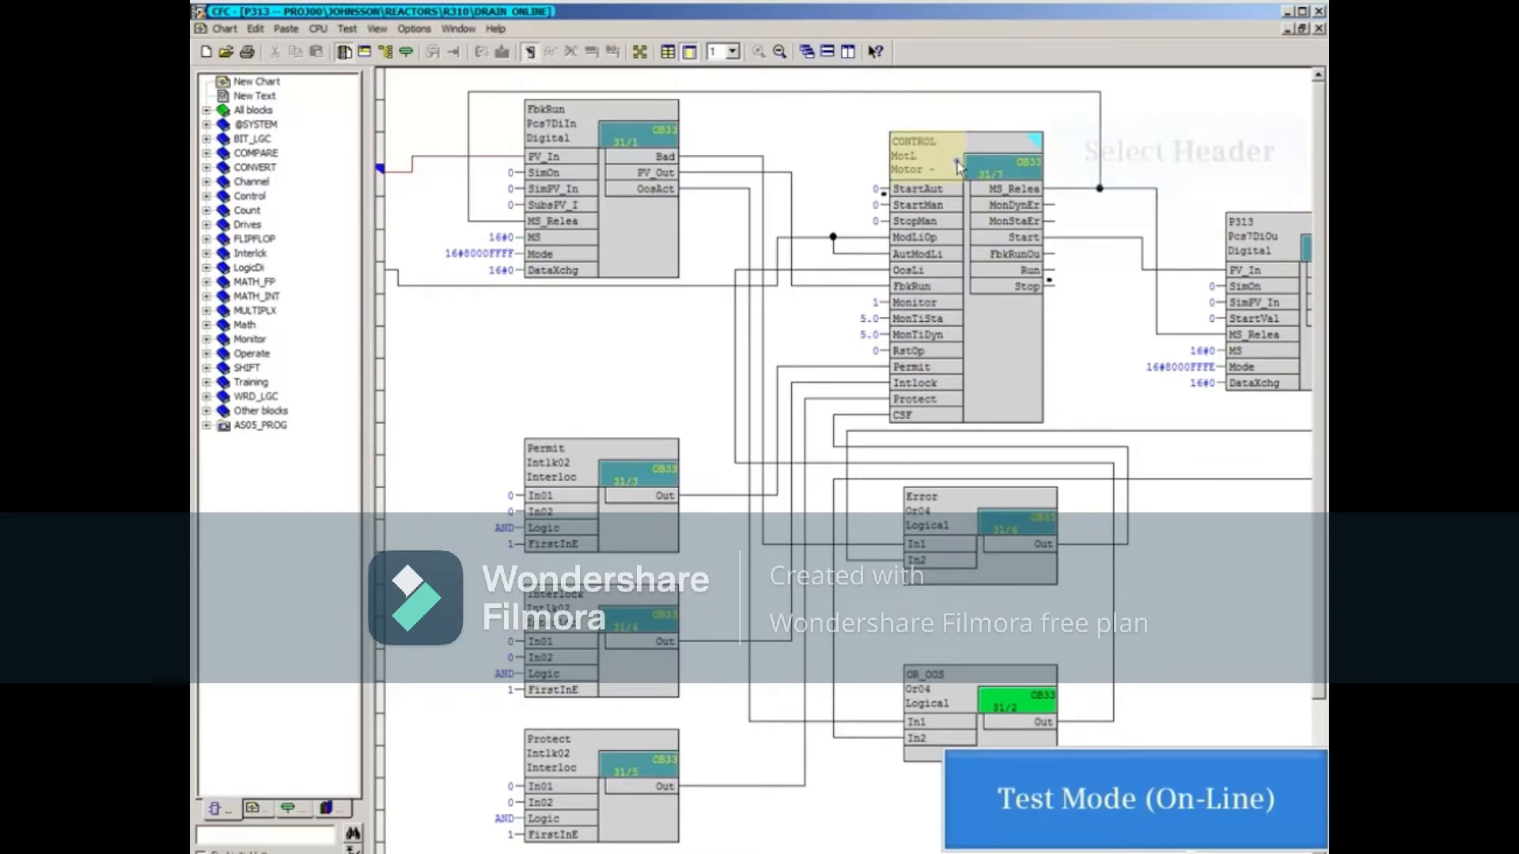
{"action": "left_click", "coordinate": [964, 164]}
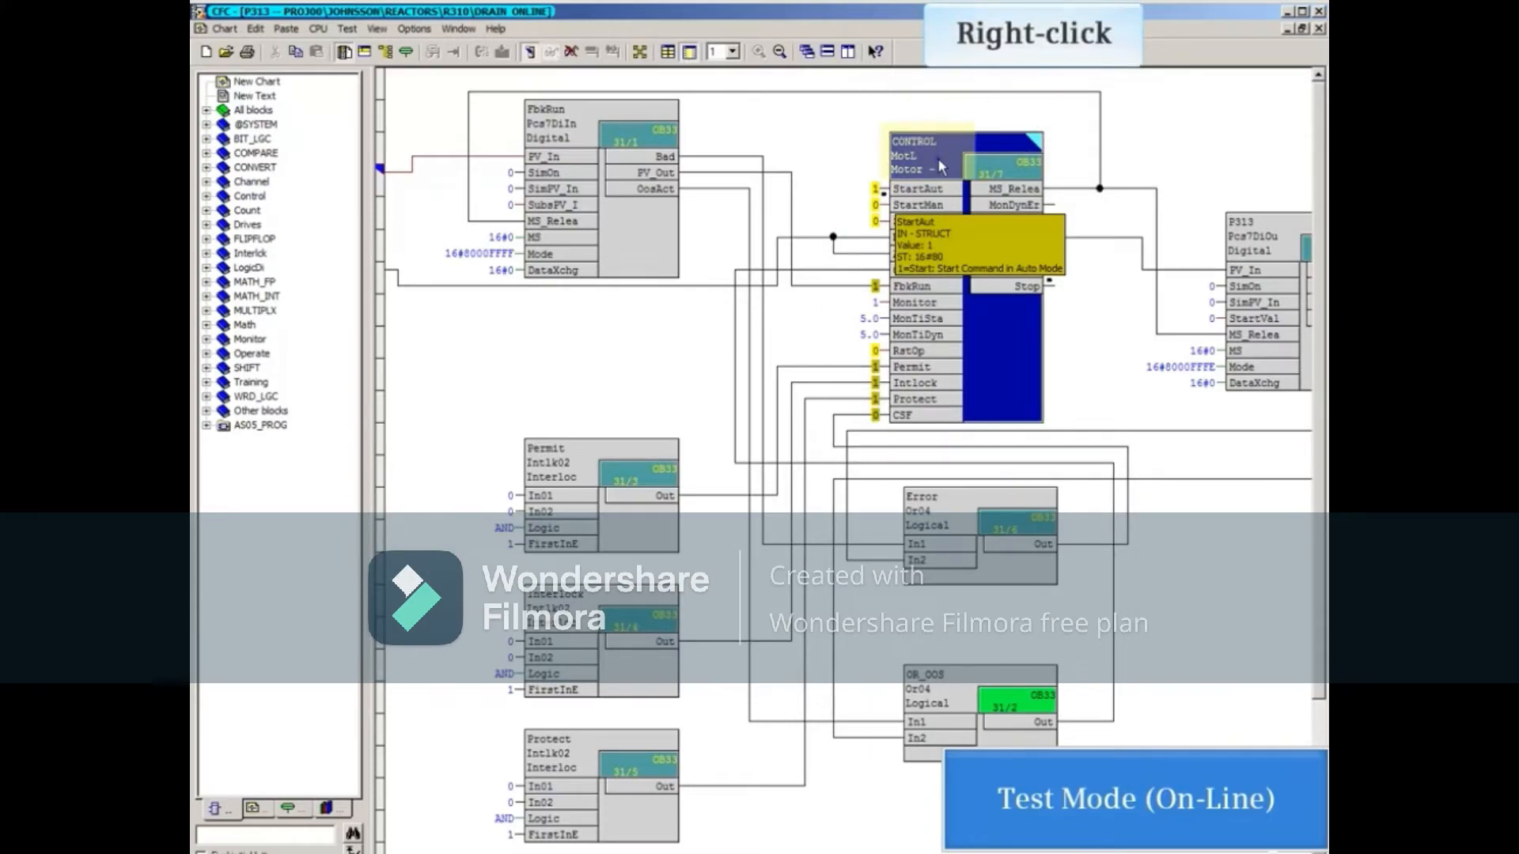
- Reopen CONTROL's Object Properties I/Os list in test mode and select the RapidStp row
{"action": "right_click", "coordinate": [940, 165]}
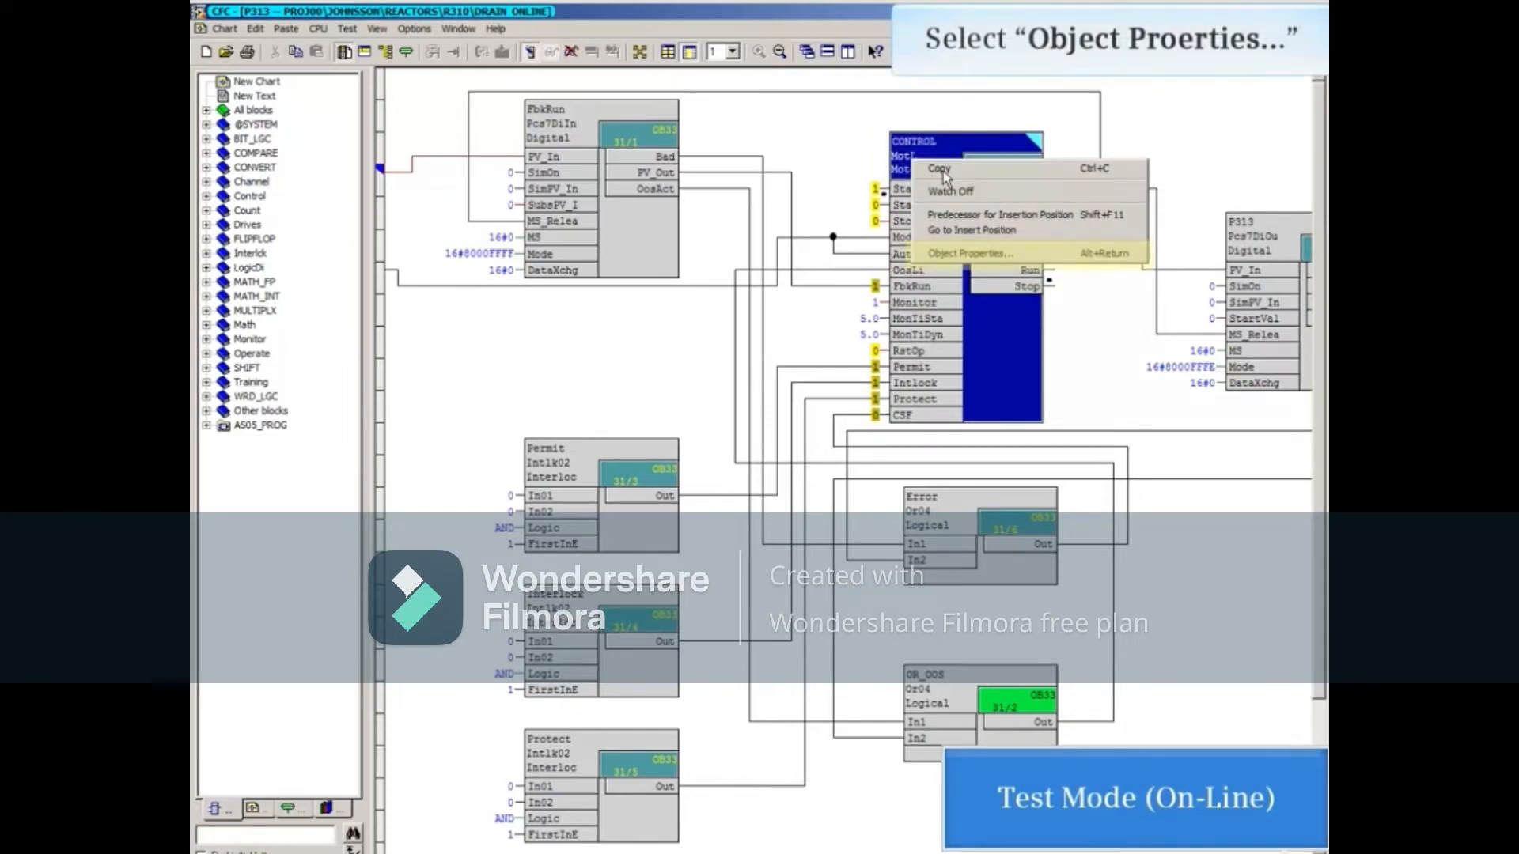
{"action": "left_click", "coordinate": [970, 254]}
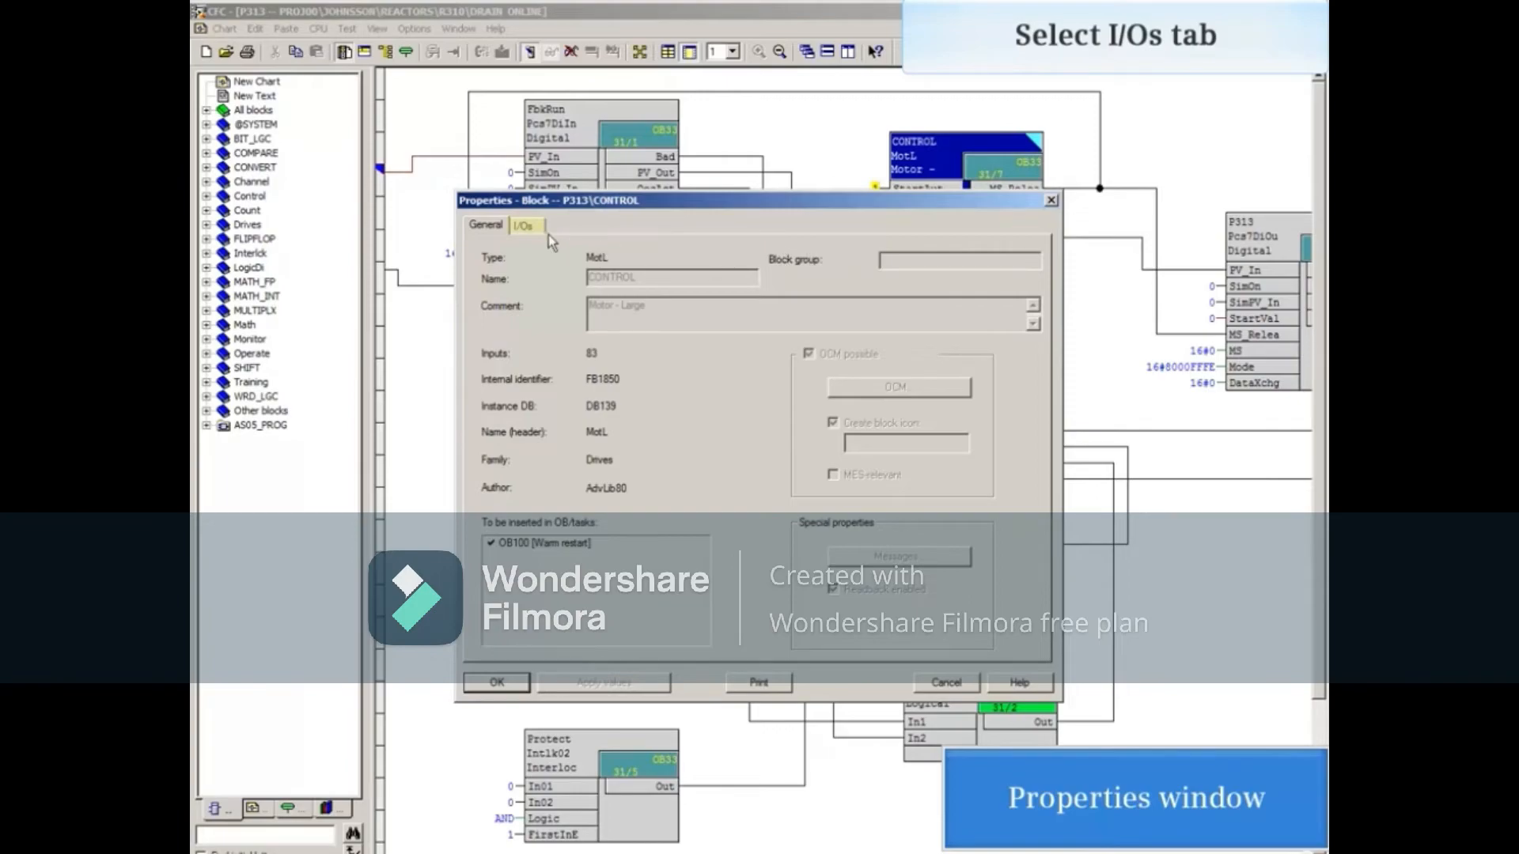
{"action": "left_click", "coordinate": [524, 226]}
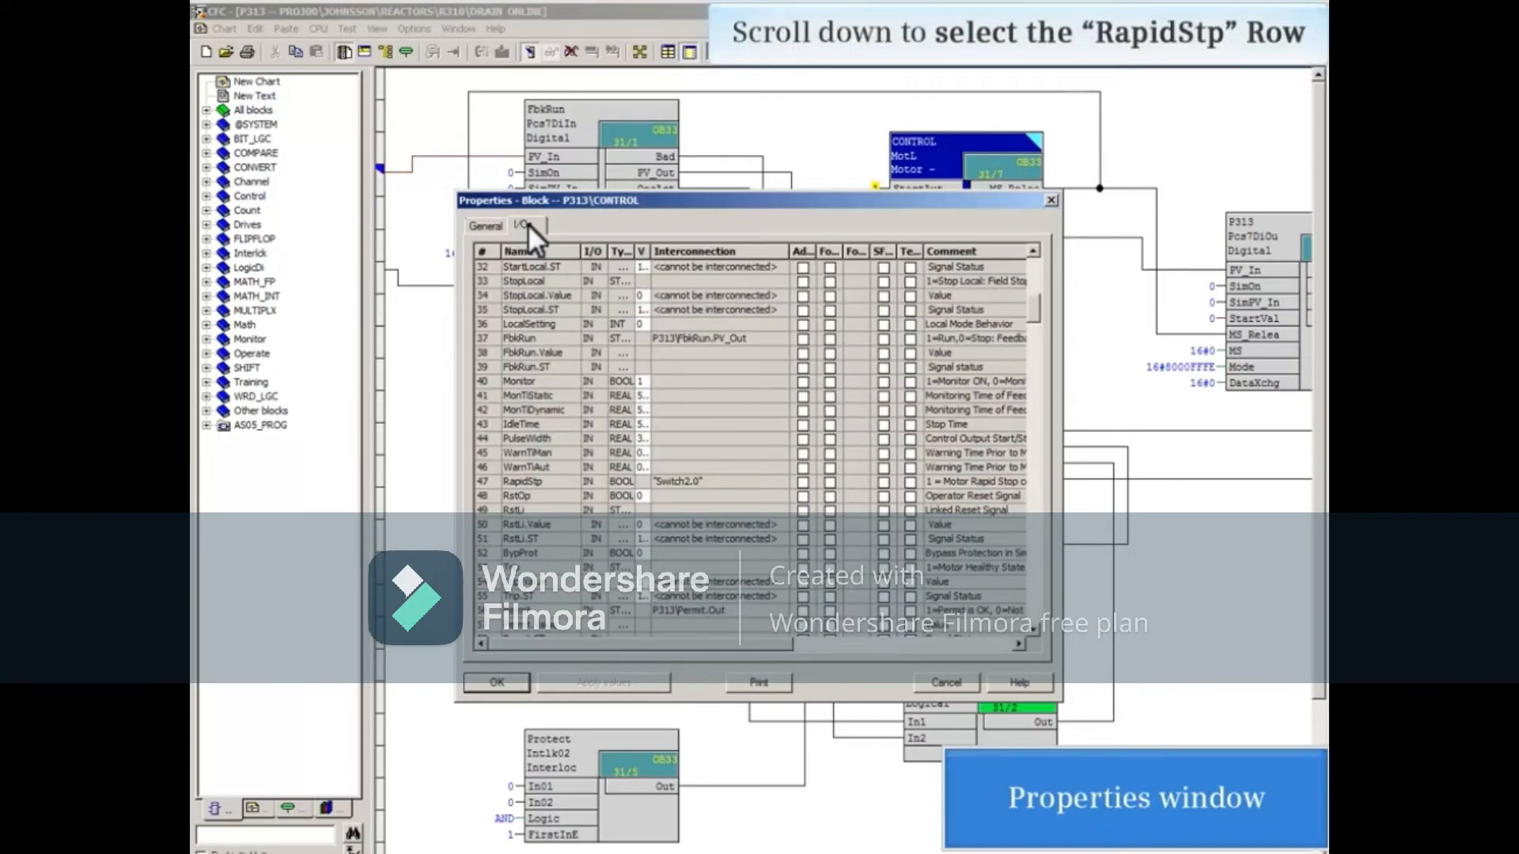
{"action": "left_click", "coordinate": [523, 482]}
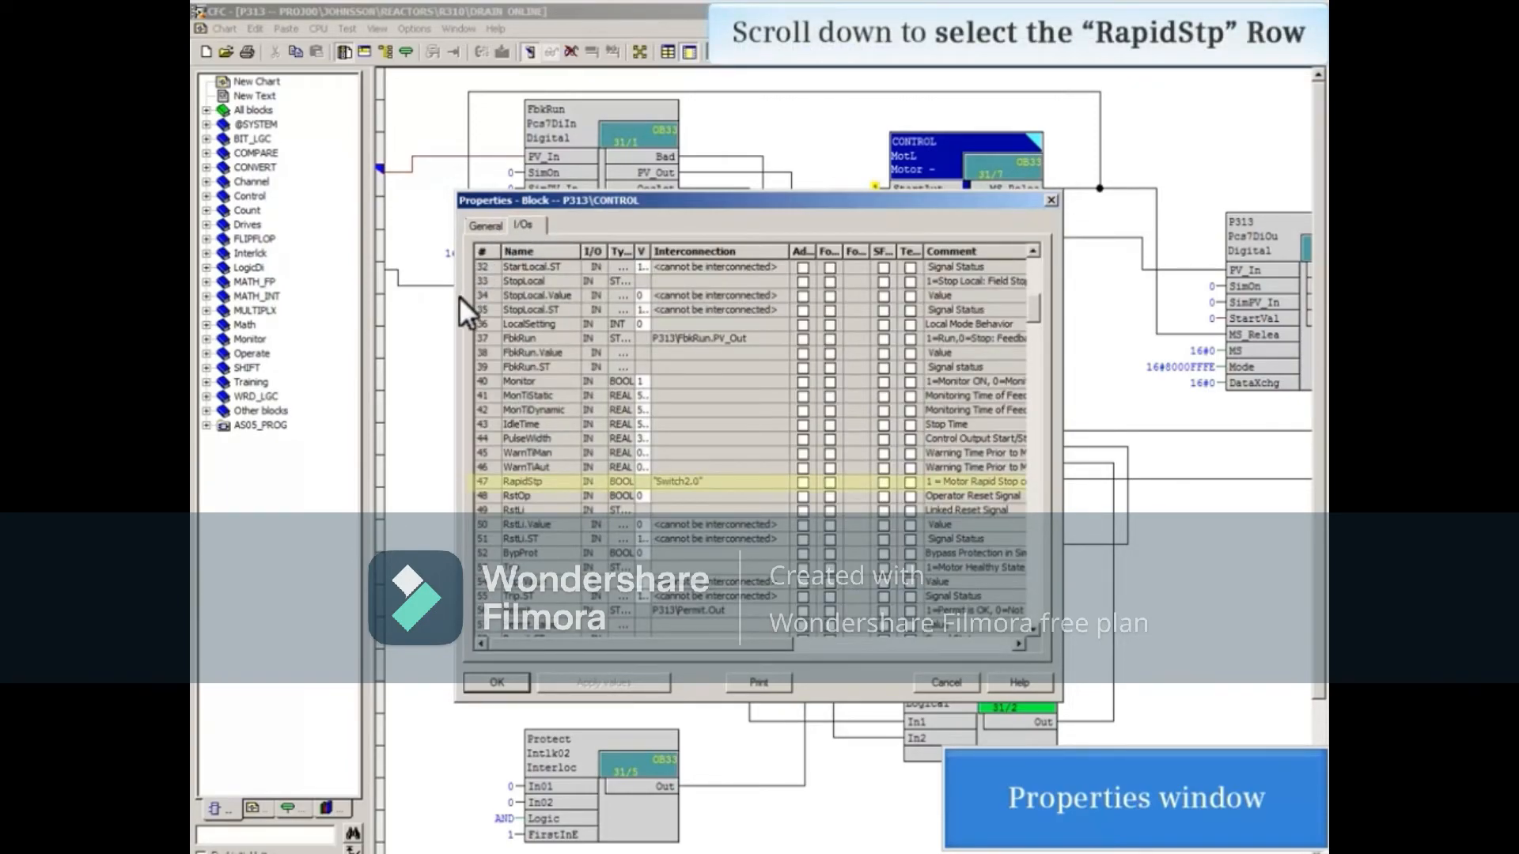
{"action": "left_click", "coordinate": [523, 482]}
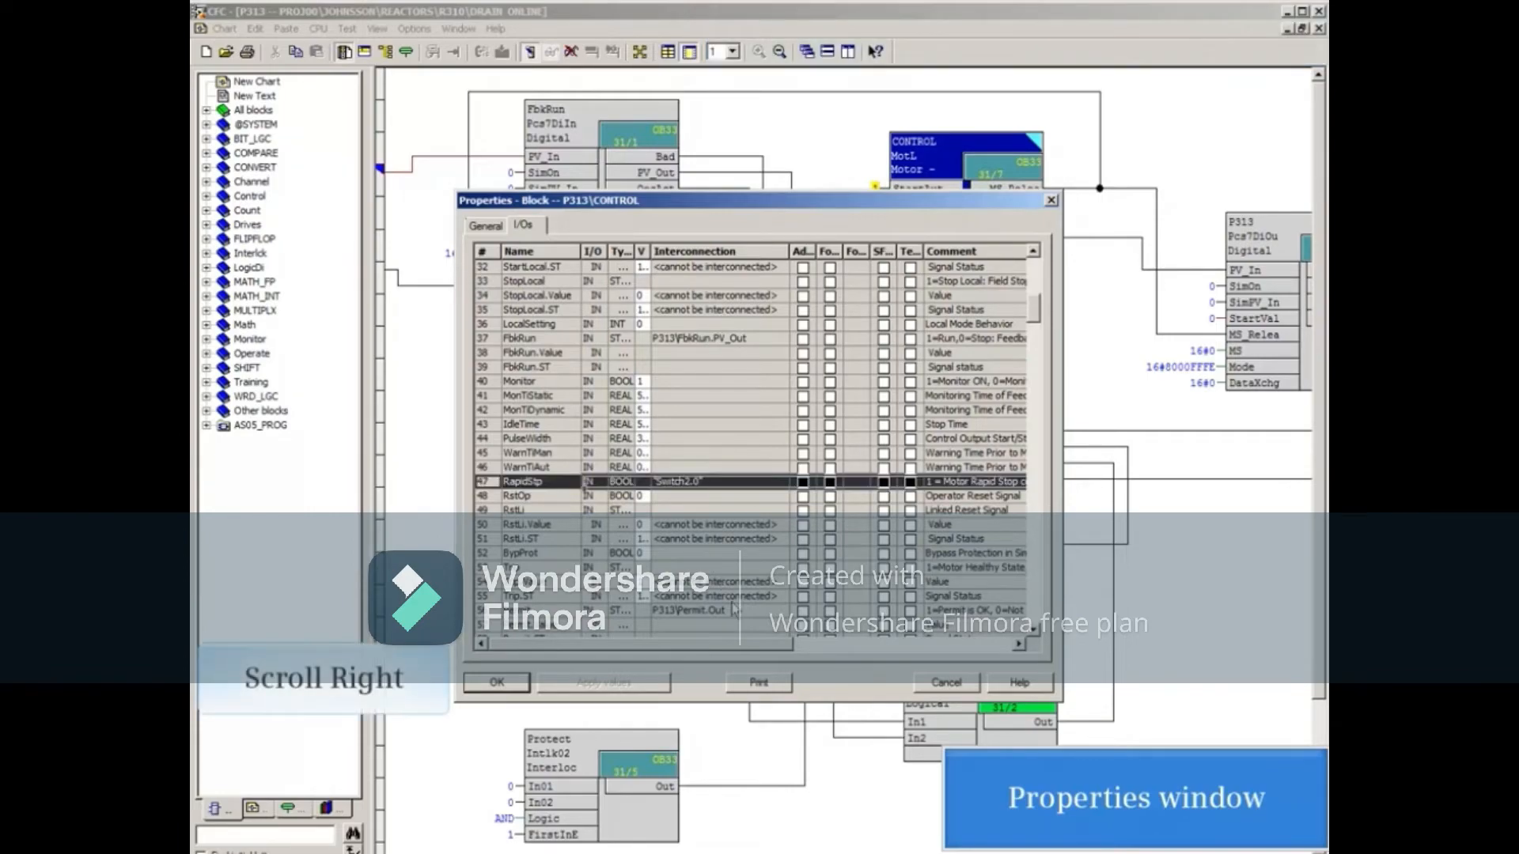
{"action": "mouse_move", "coordinate": [739, 651]}
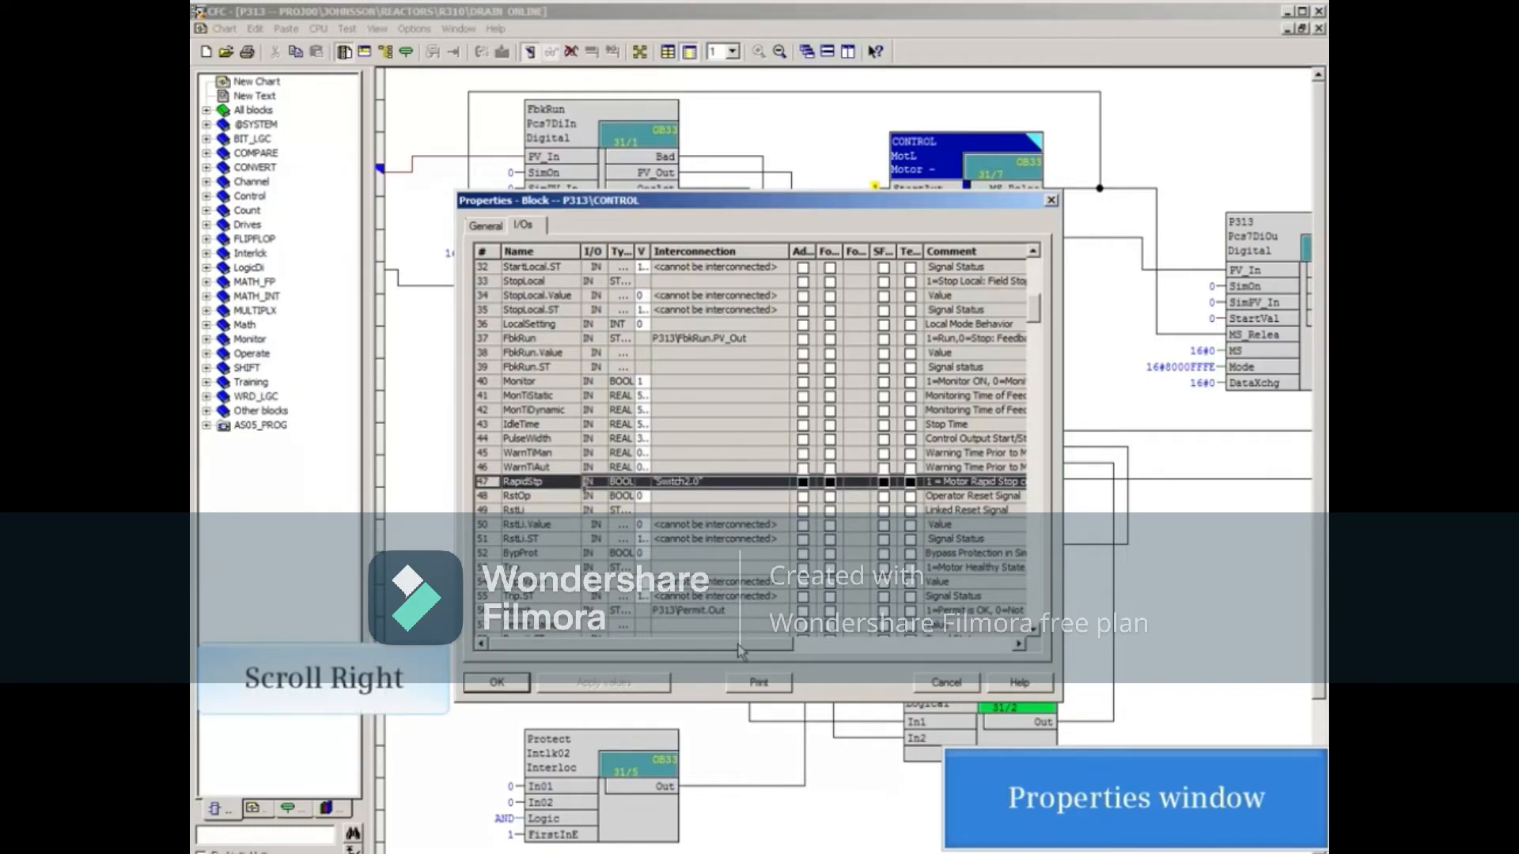
- Clear RapidStp's Invisible setting and confirm with OK, showing its live value 0
{"action": "scroll", "scroll_direction": "right", "scroll_amount": 3}
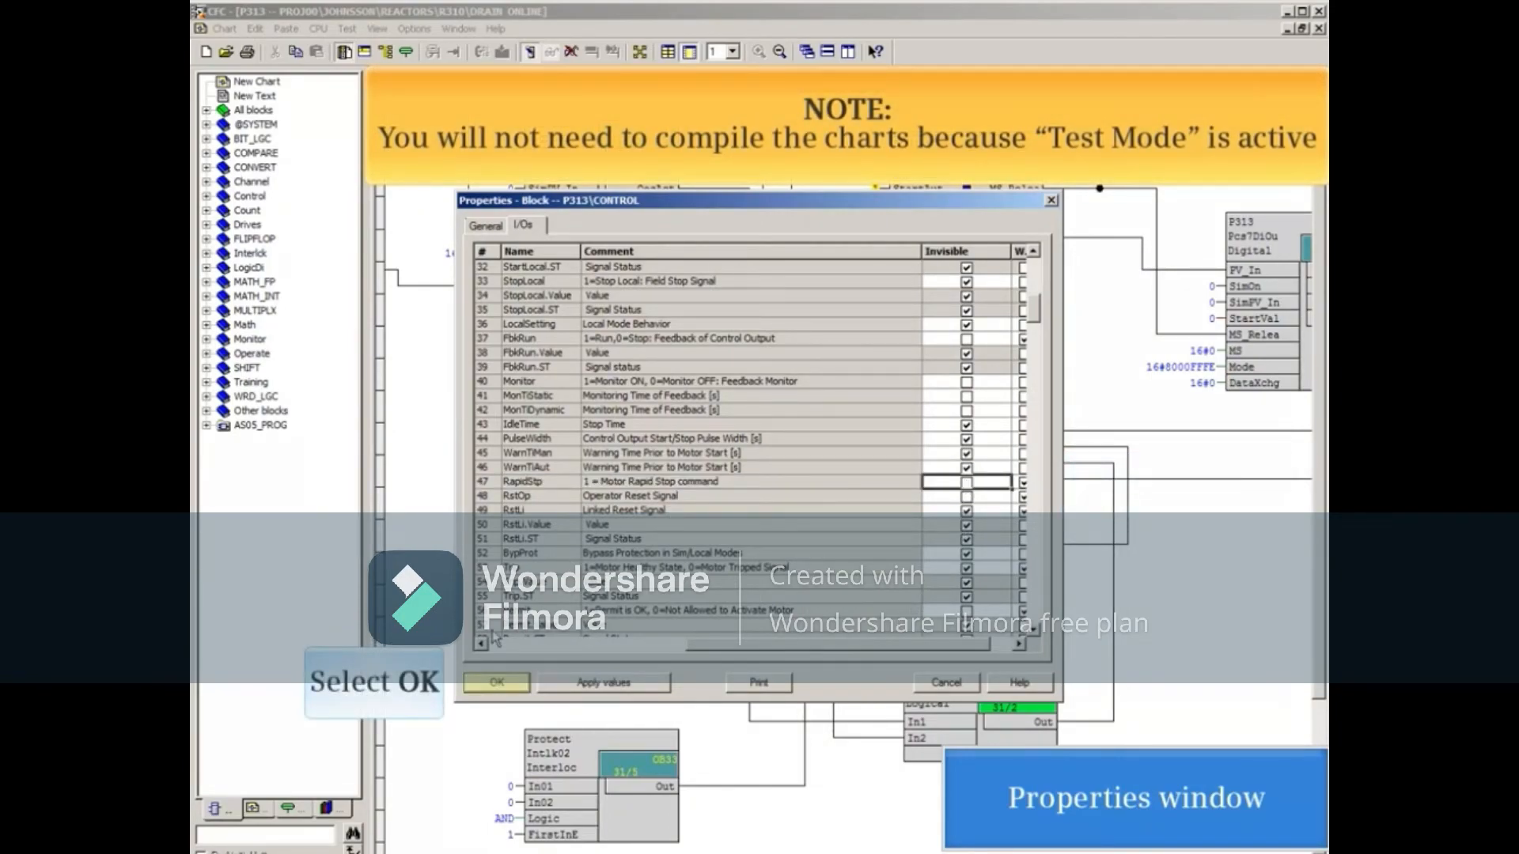
{"action": "left_click", "coordinate": [496, 683]}
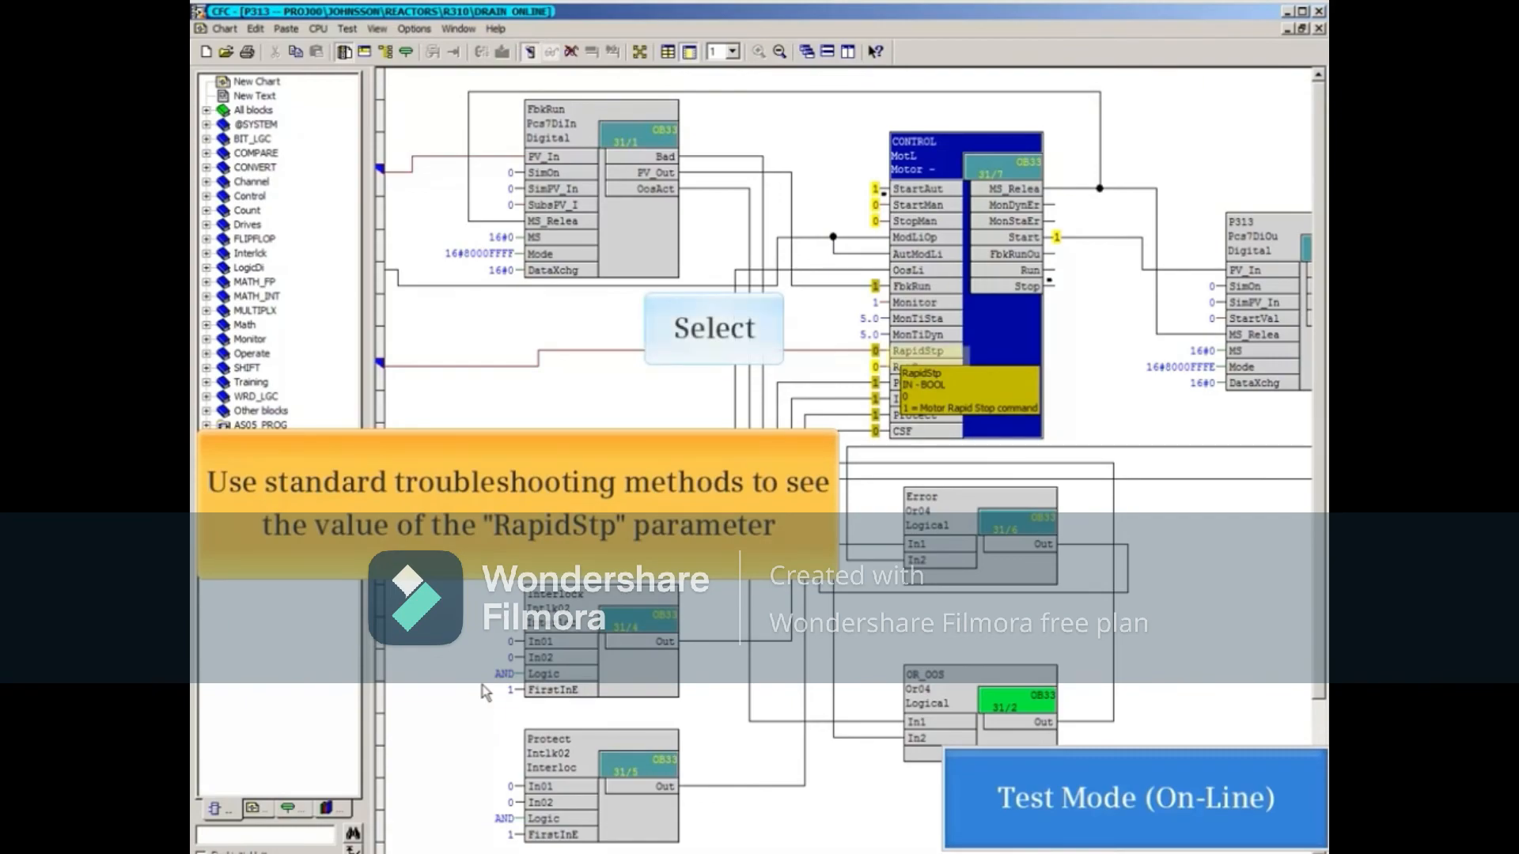
{"action": "mouse_move", "coordinate": [649, 676]}
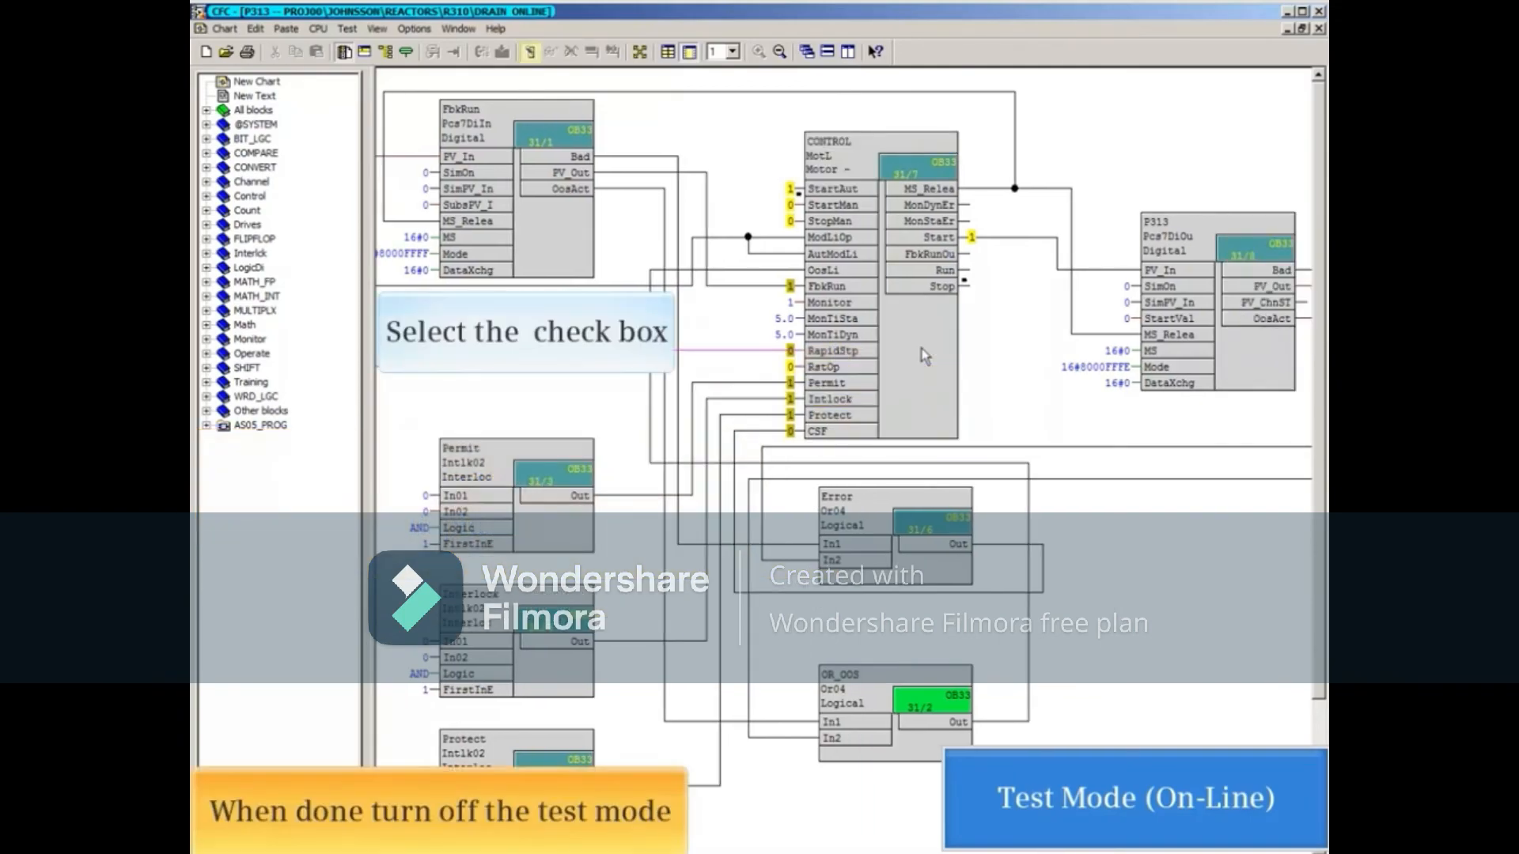
{"action": "mouse_move", "coordinate": [566, 215]}
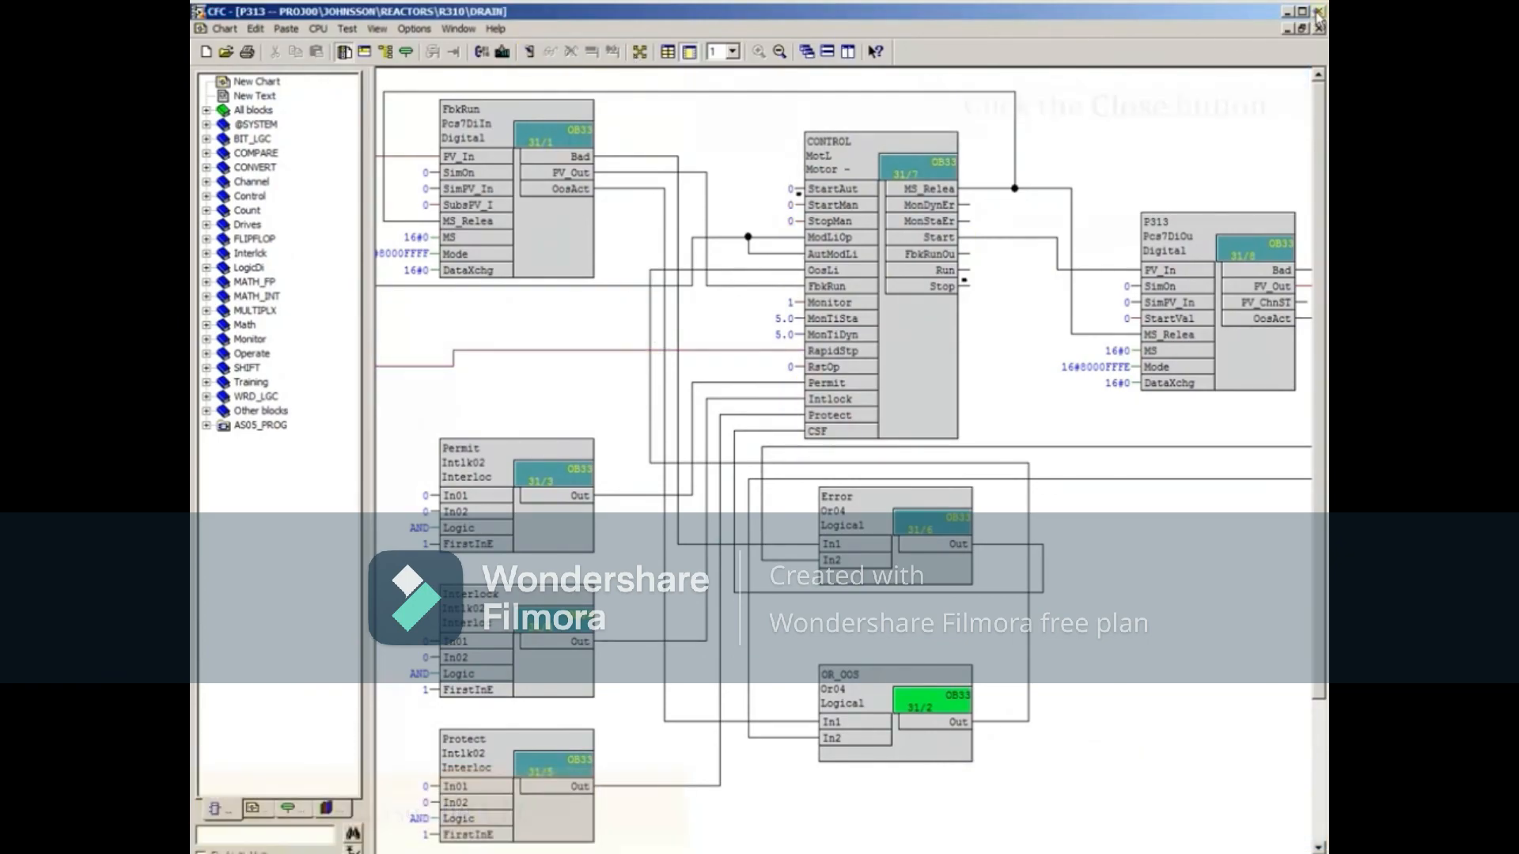
- Close the P313 CFC chart, returning to the DRAIN folder listing LIA314, P313 and V312
{"action": "left_click", "coordinate": [1317, 10]}
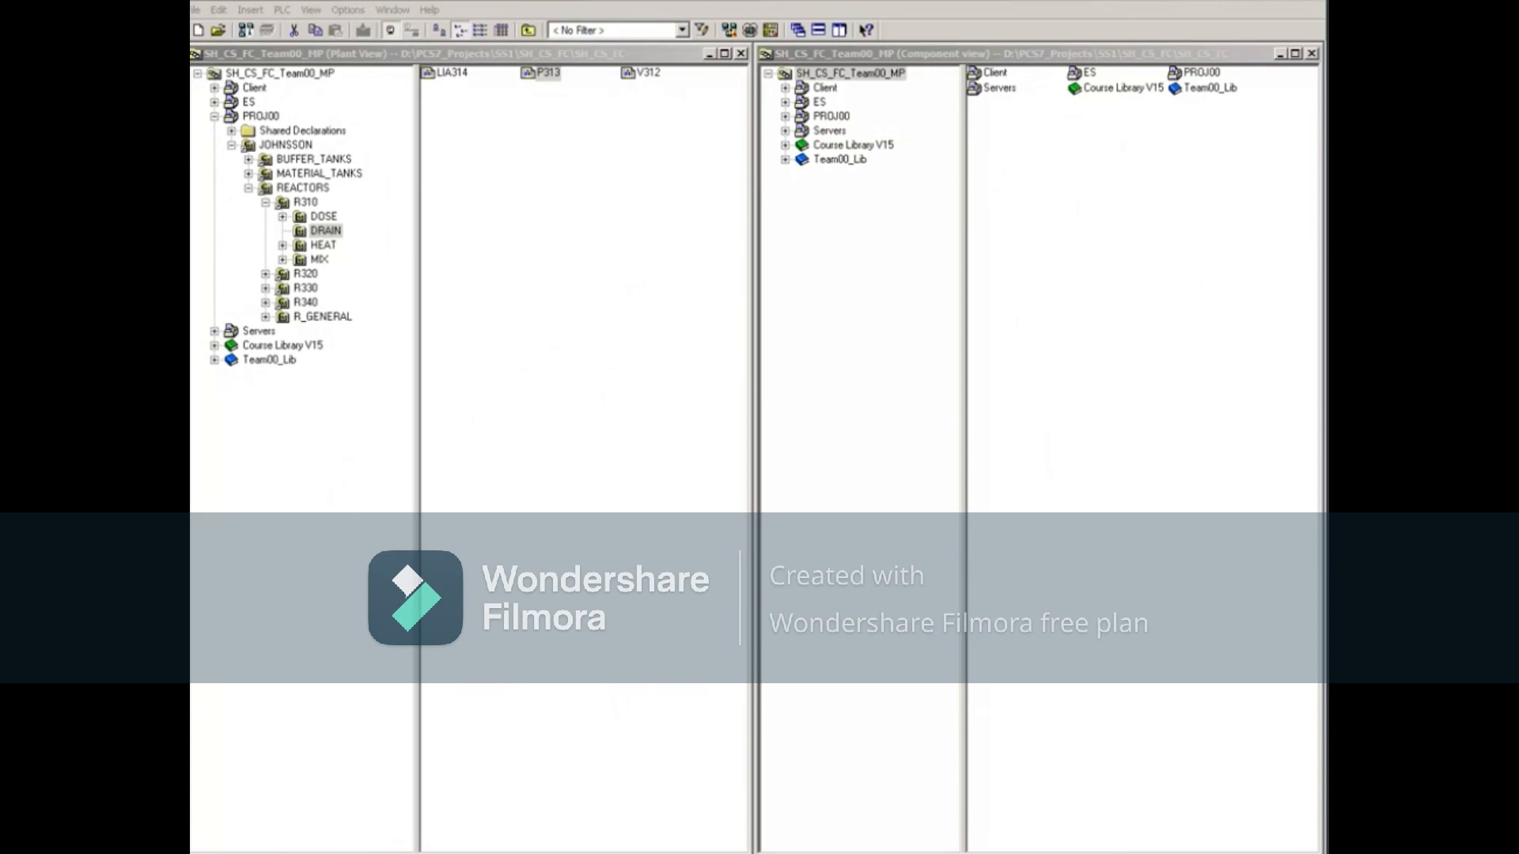